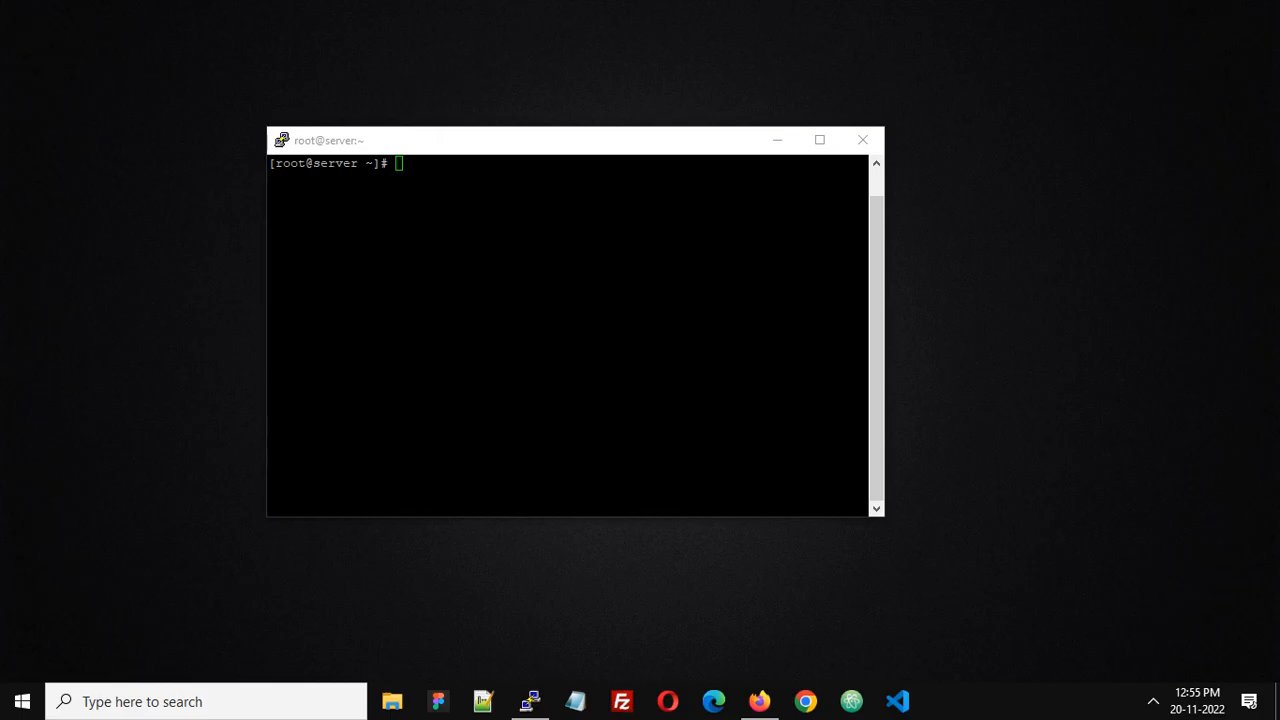
pyautogui.moveTo(596, 236)
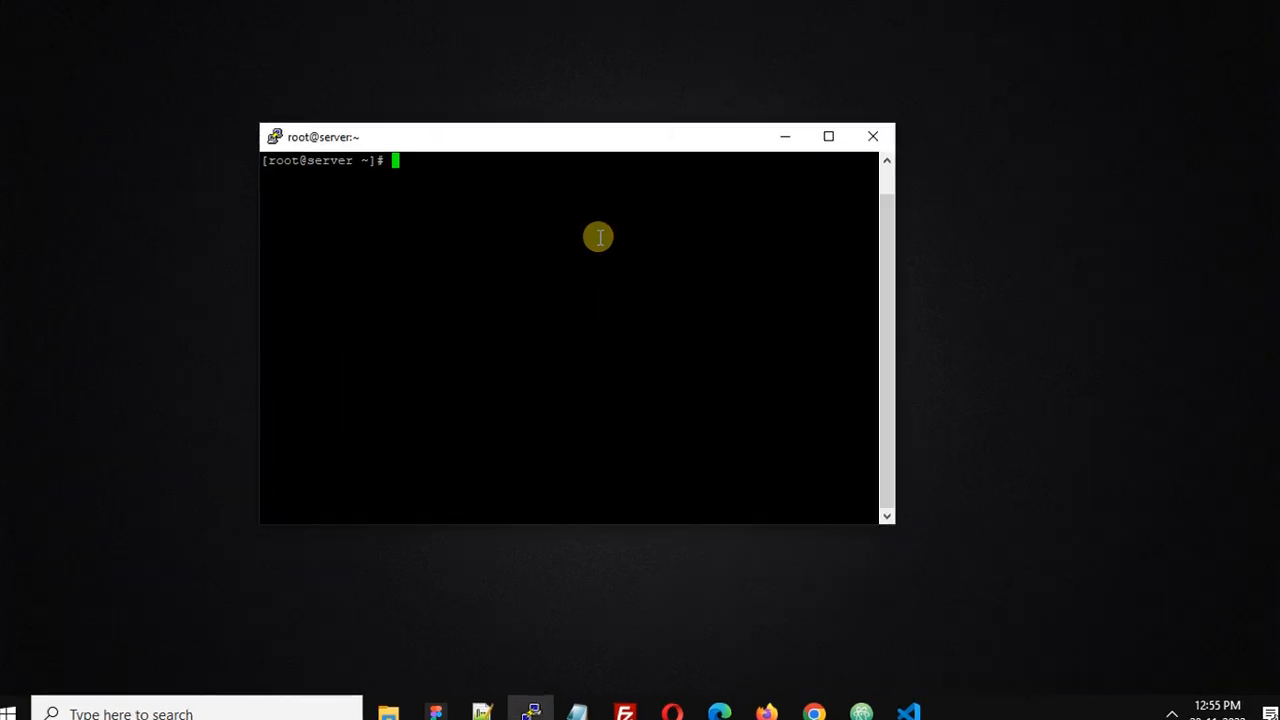
# - Create an empty file my_script.sh in the home directory with touch
pyautogui.click(828, 136)
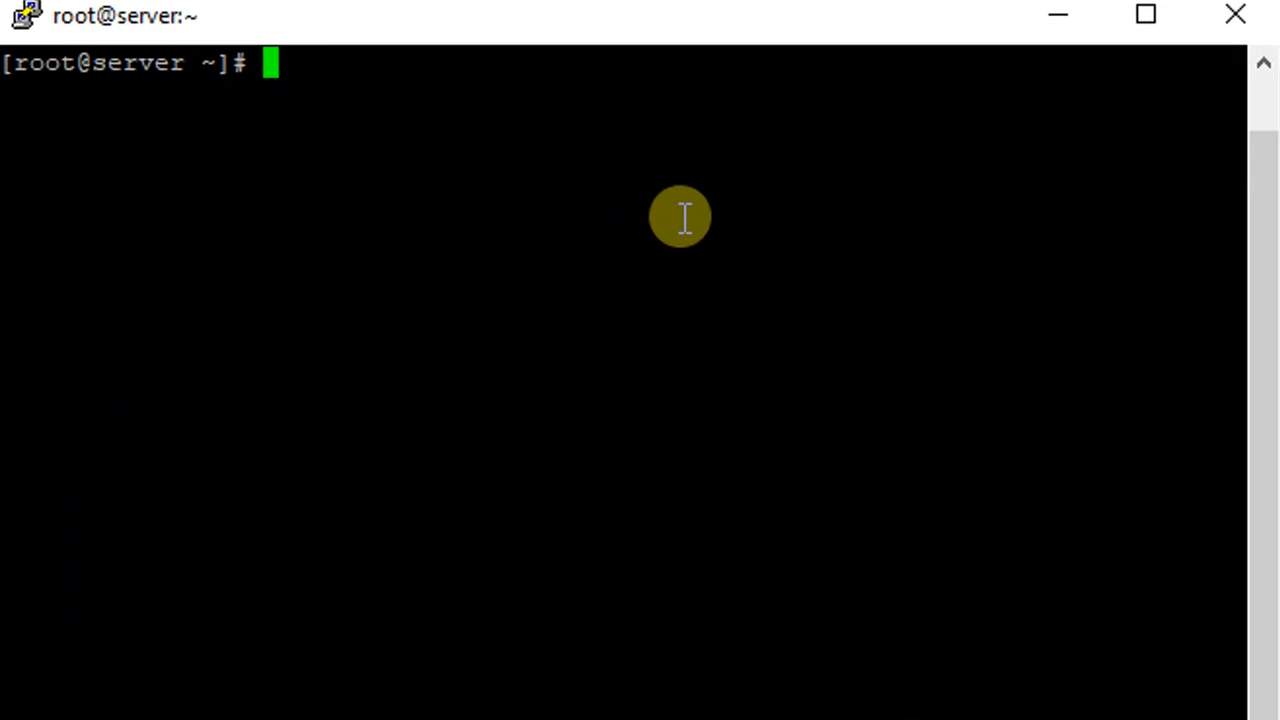
pyautogui.write('tou')
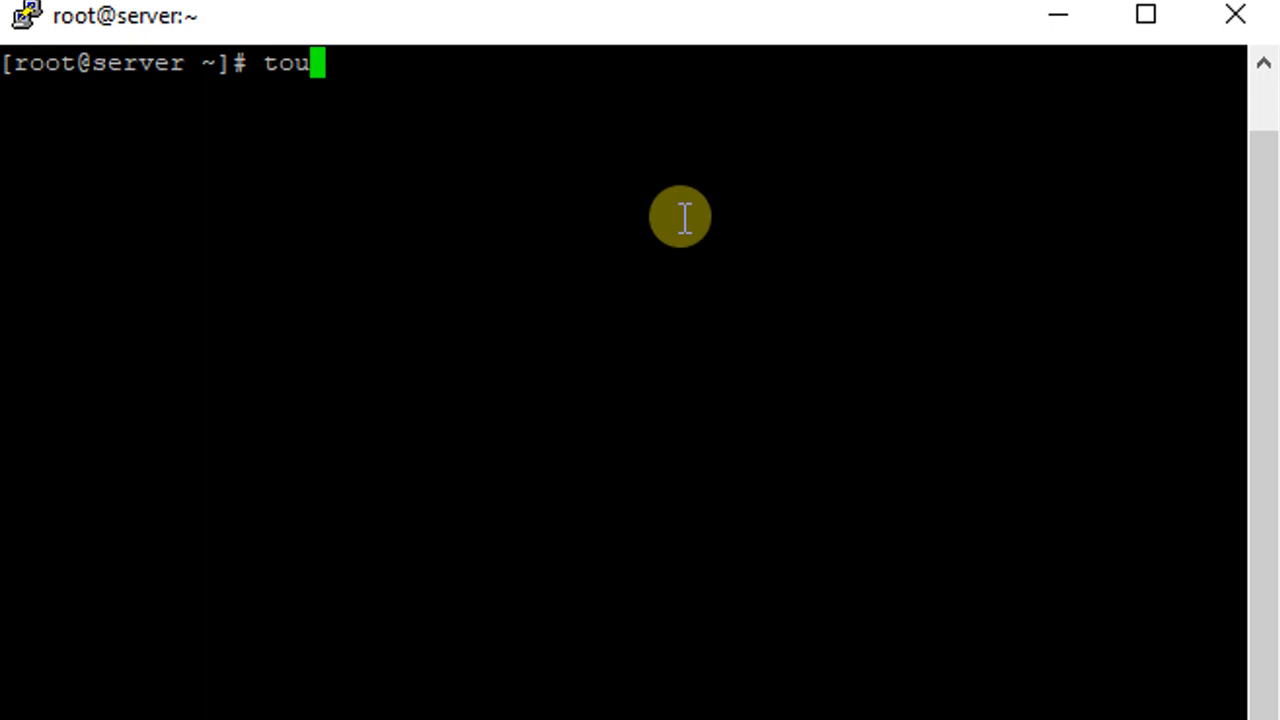
pyautogui.write('ch my')
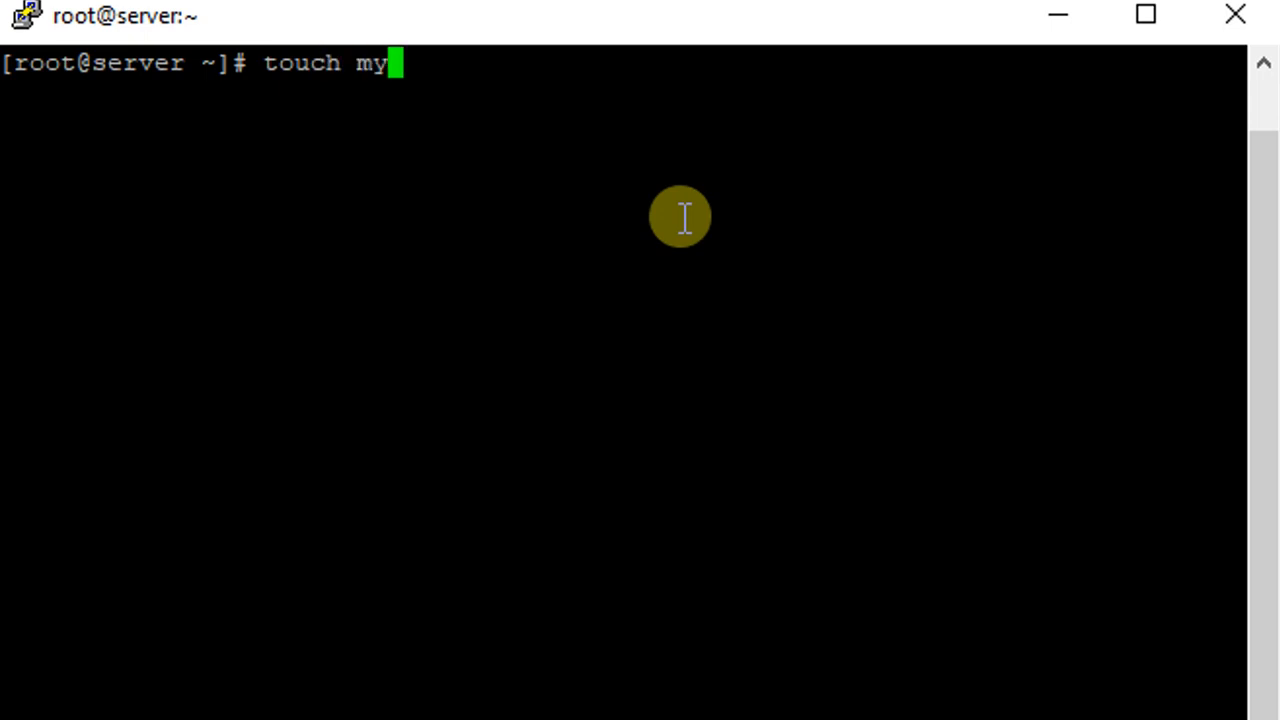
pyautogui.write('_')
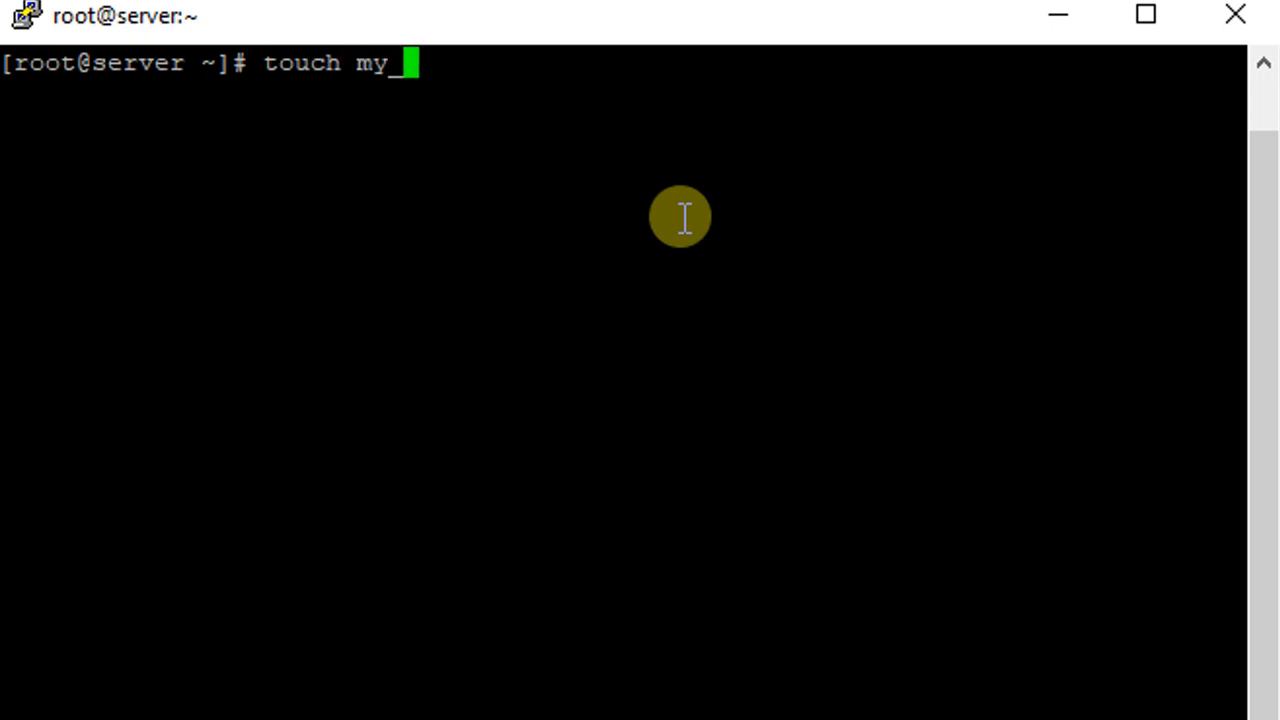
pyautogui.write('script')
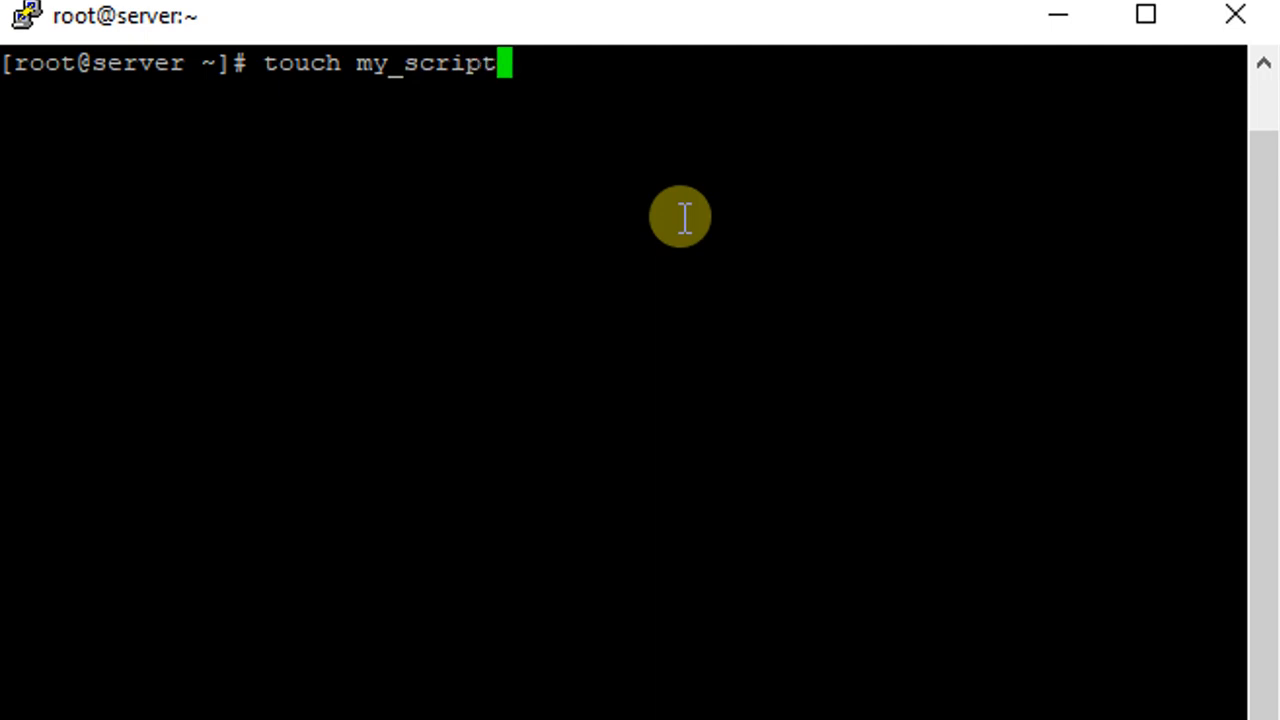
pyautogui.write('.sh')
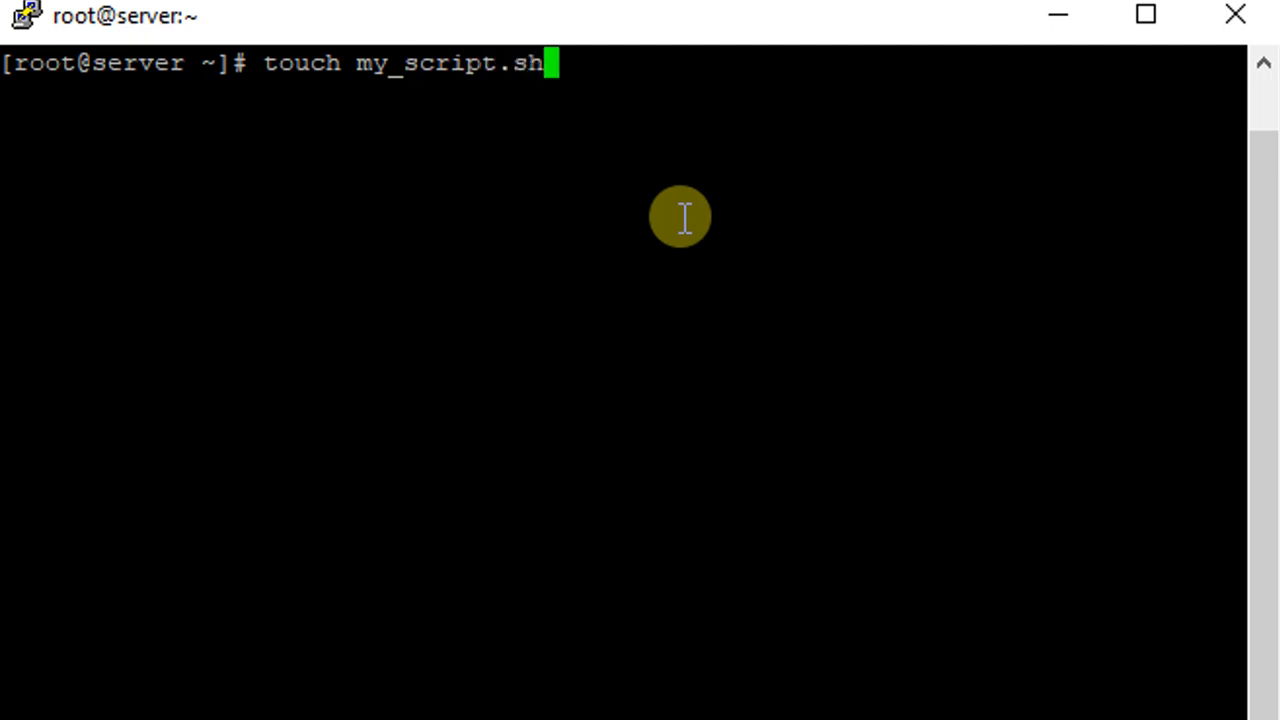
pyautogui.press('Return')
pyautogui.write('ls')
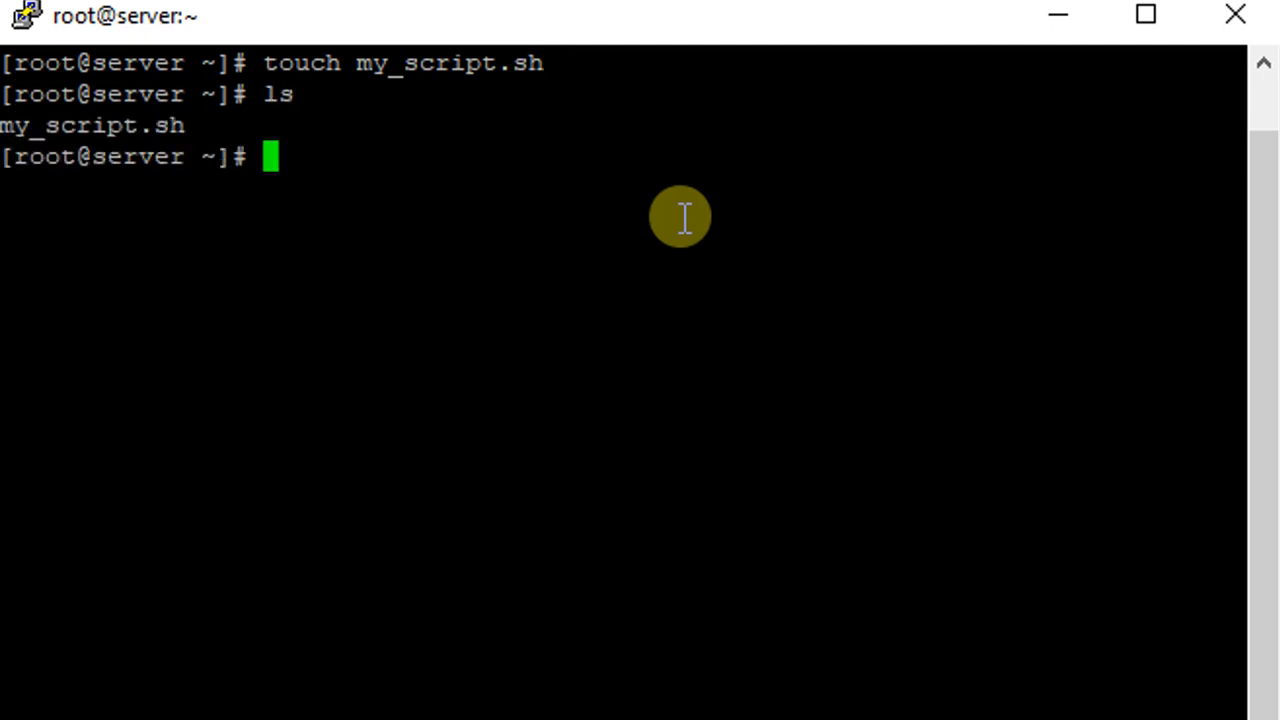
pyautogui.moveTo(476, 212)
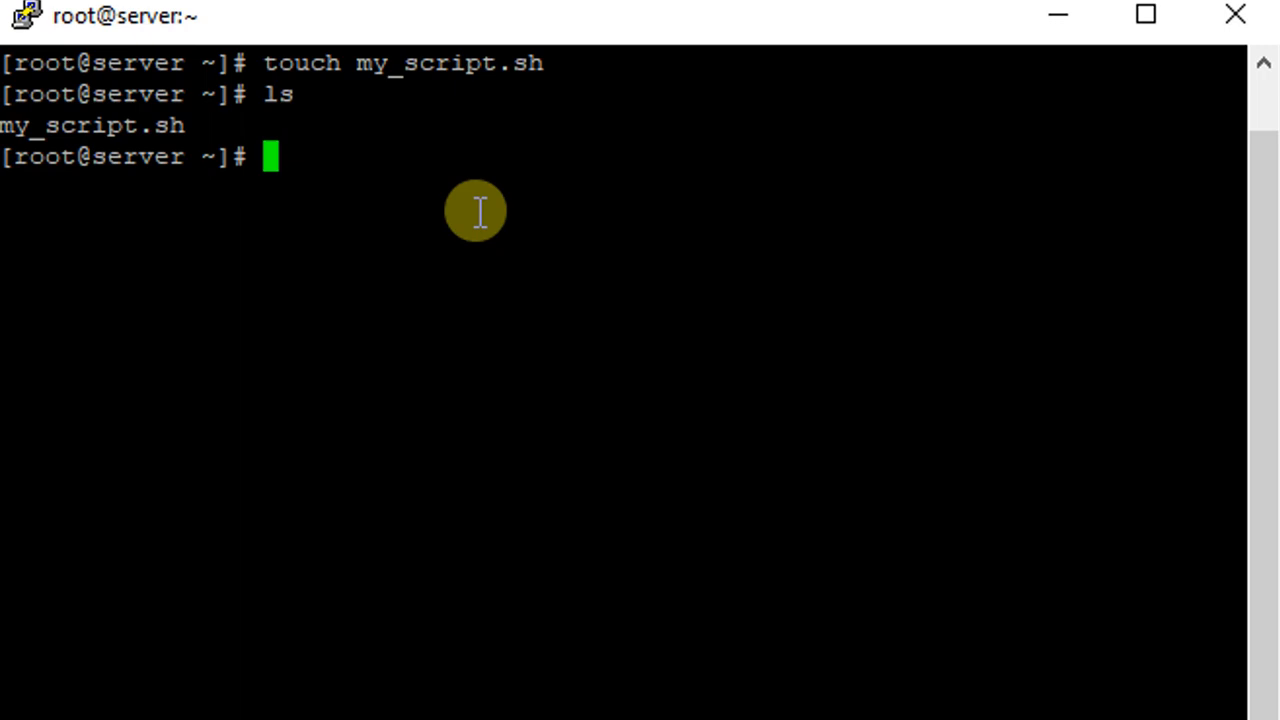
pyautogui.moveTo(512, 236)
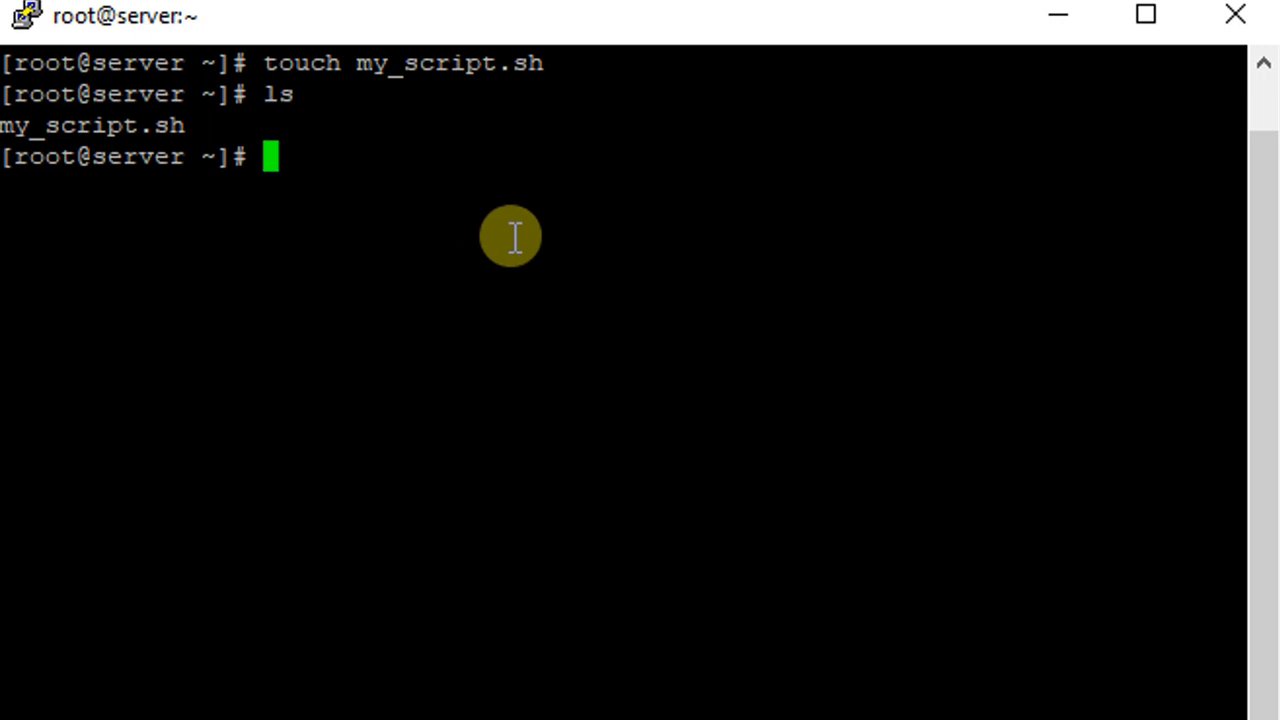
# - Enter the command nano my_script.sh at the prompt, not yet run
pyautogui.write('nano')
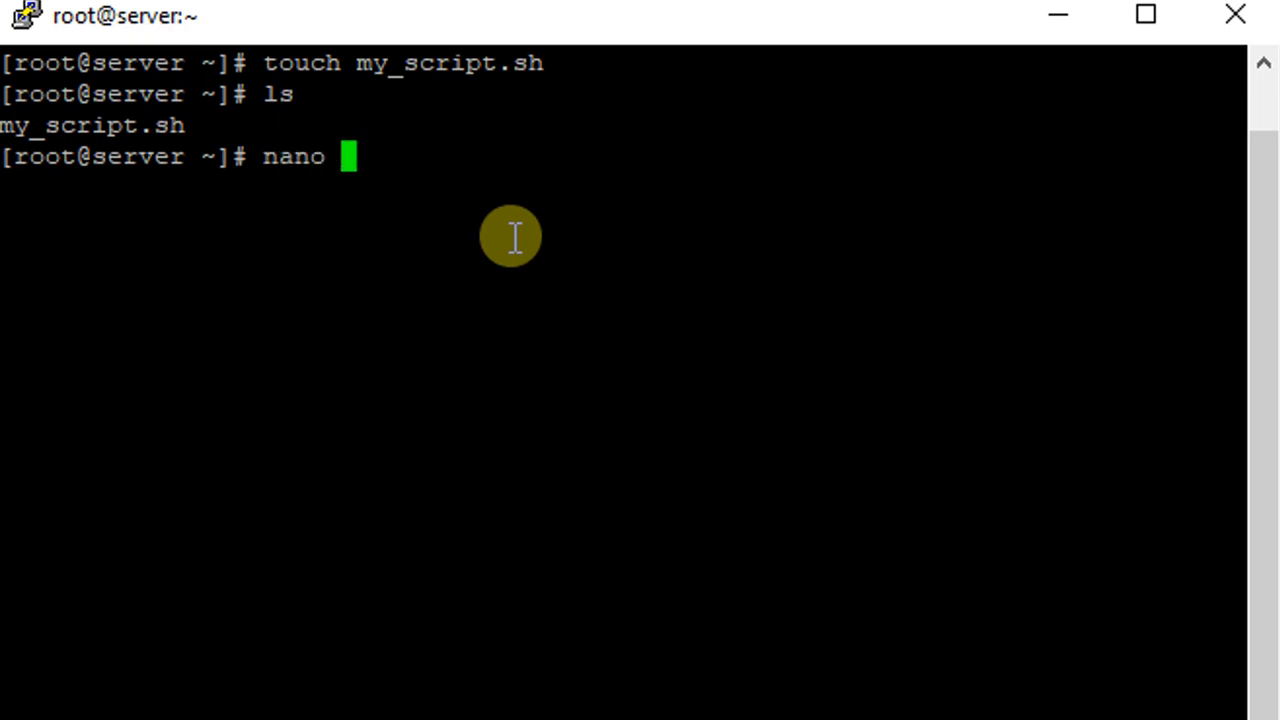
pyautogui.write('my_script.sh')
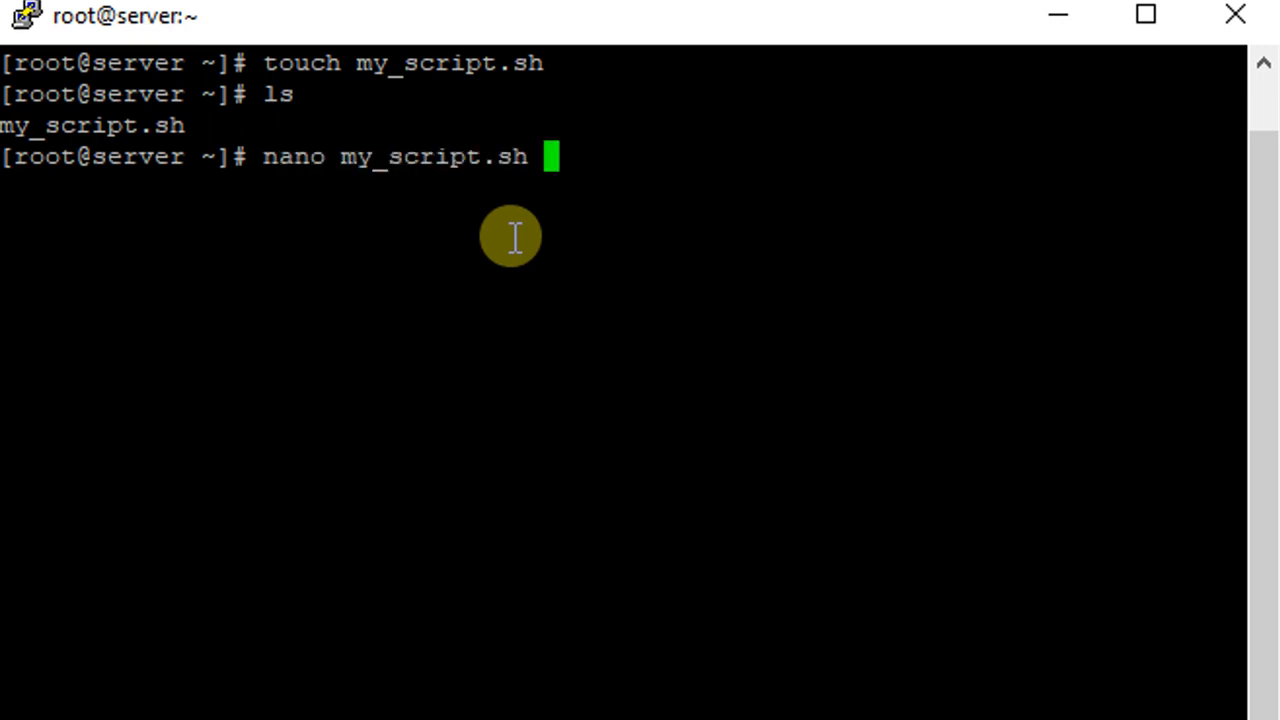
# - In nano, write the shebang line #!/bin/bash at the top of my_script.sh
pyautogui.press('Return')
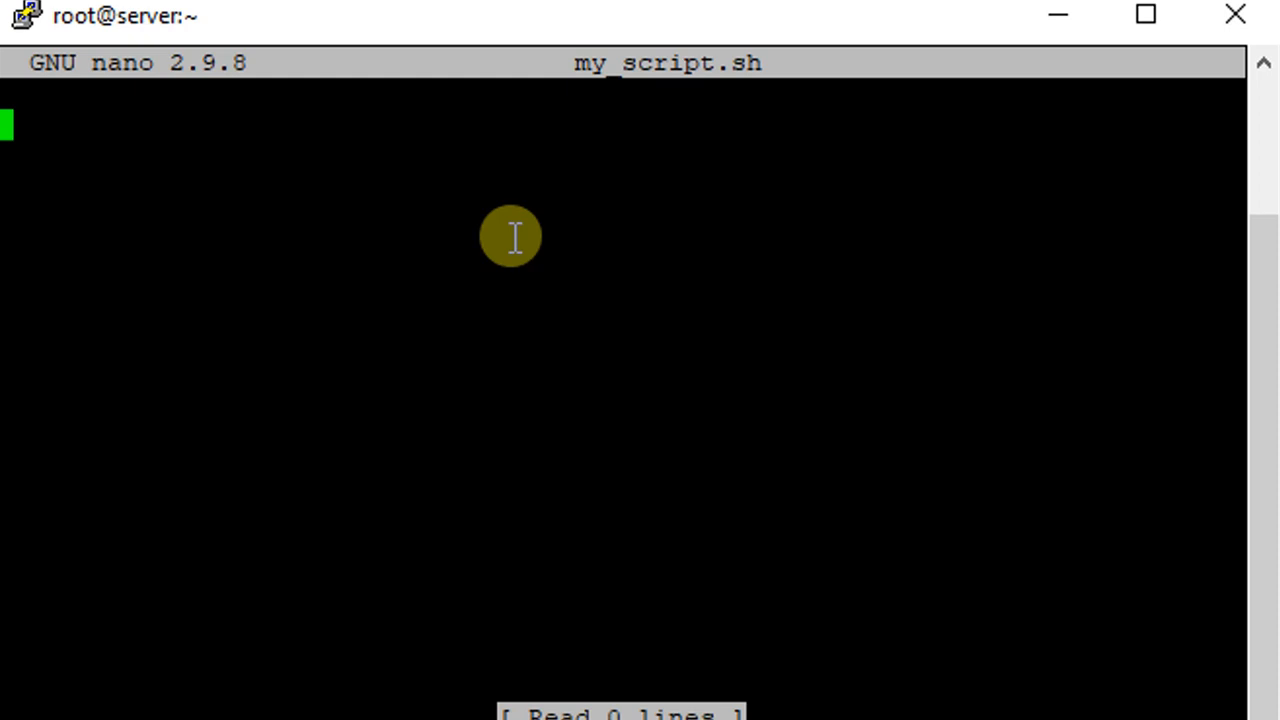
pyautogui.write('#!')
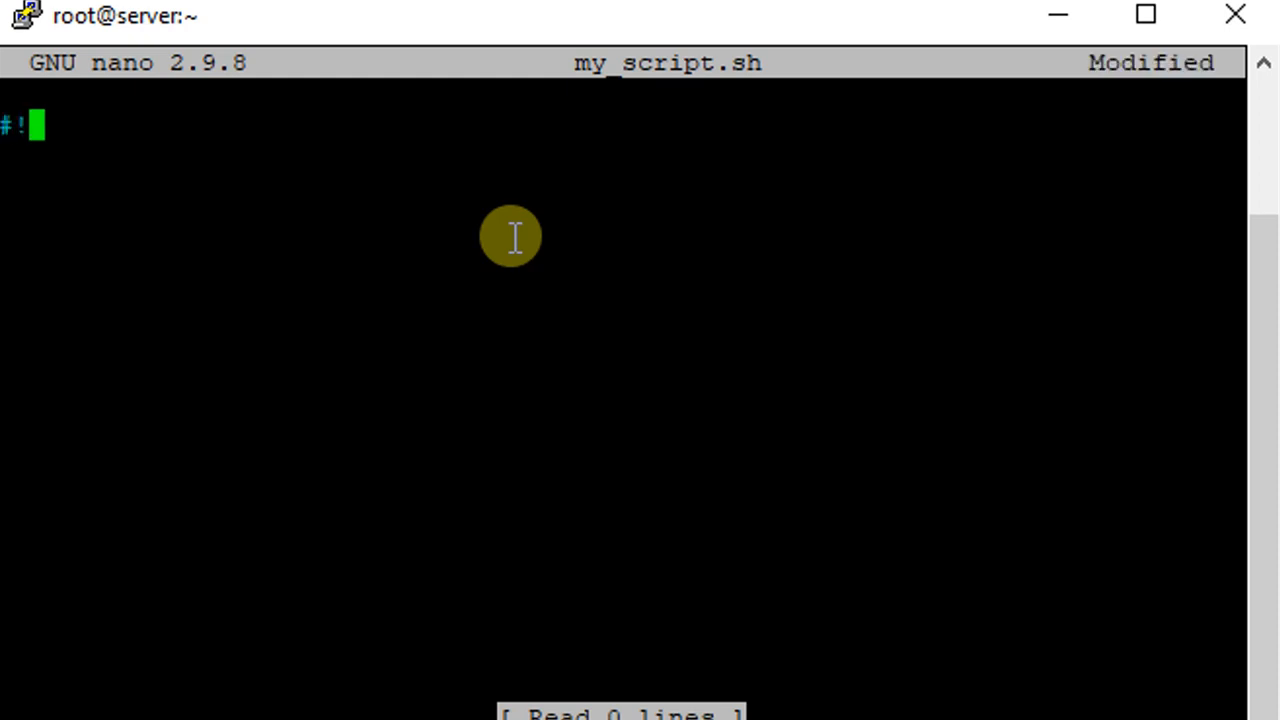
pyautogui.write('/b')
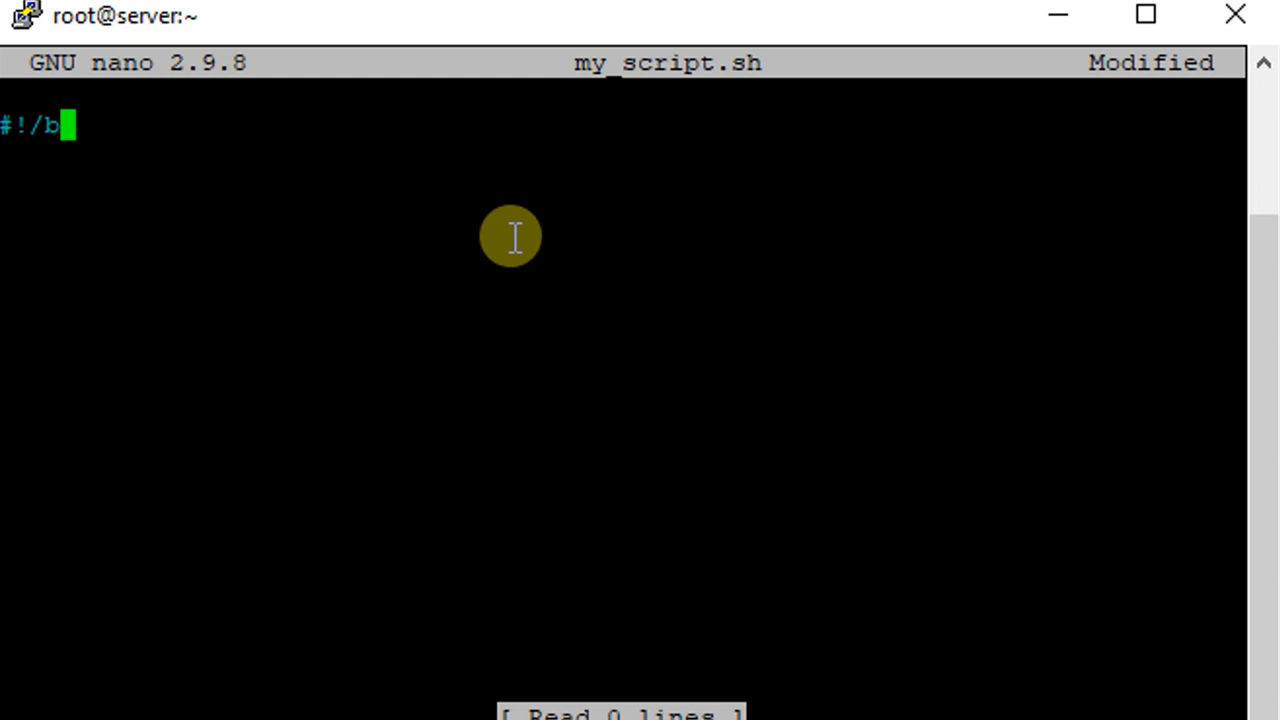
pyautogui.write('in/')
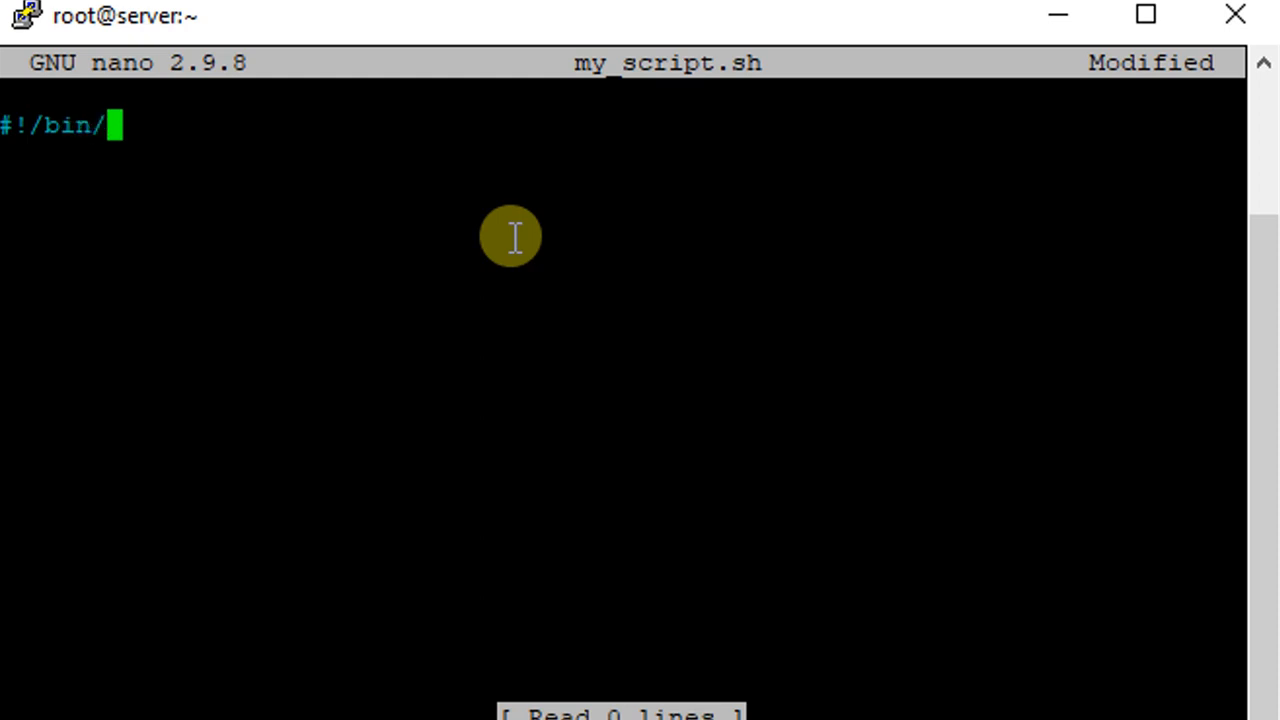
pyautogui.write('bash')
pyautogui.click(622, 156)
pyautogui.write('ech')
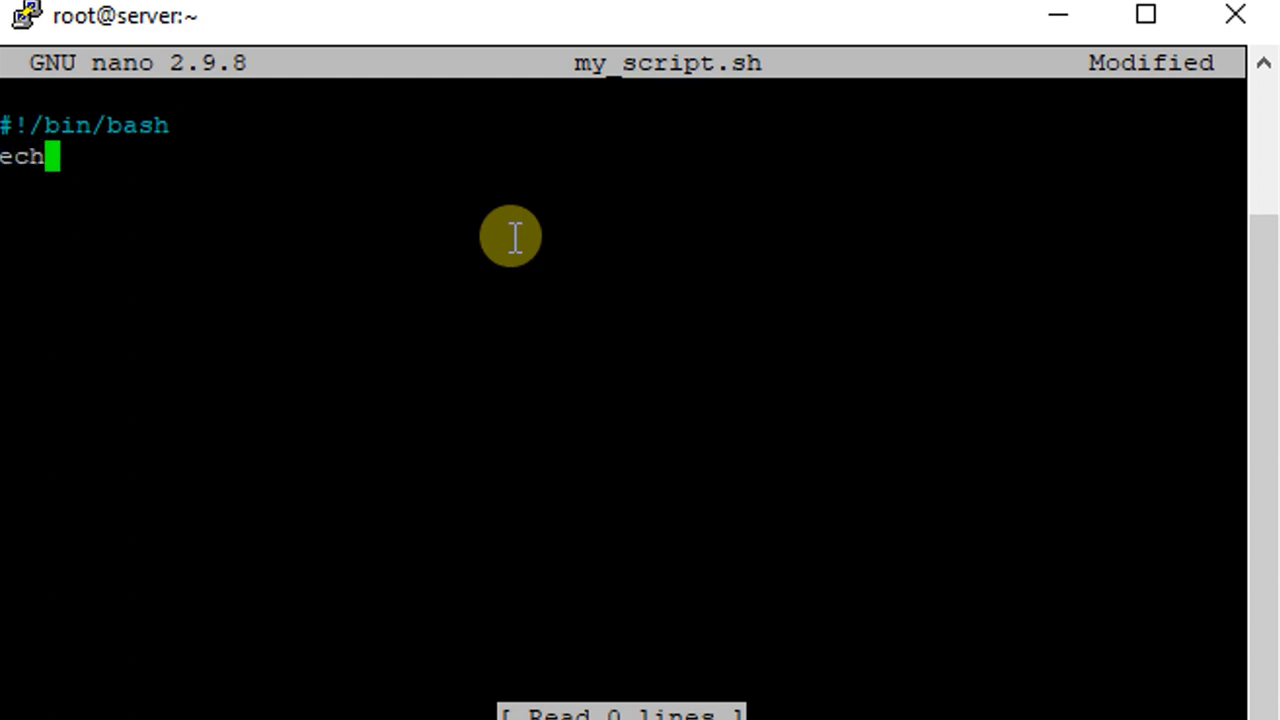
# - Add the line echo hello friends, save the file and return to the shell
pyautogui.write('o')
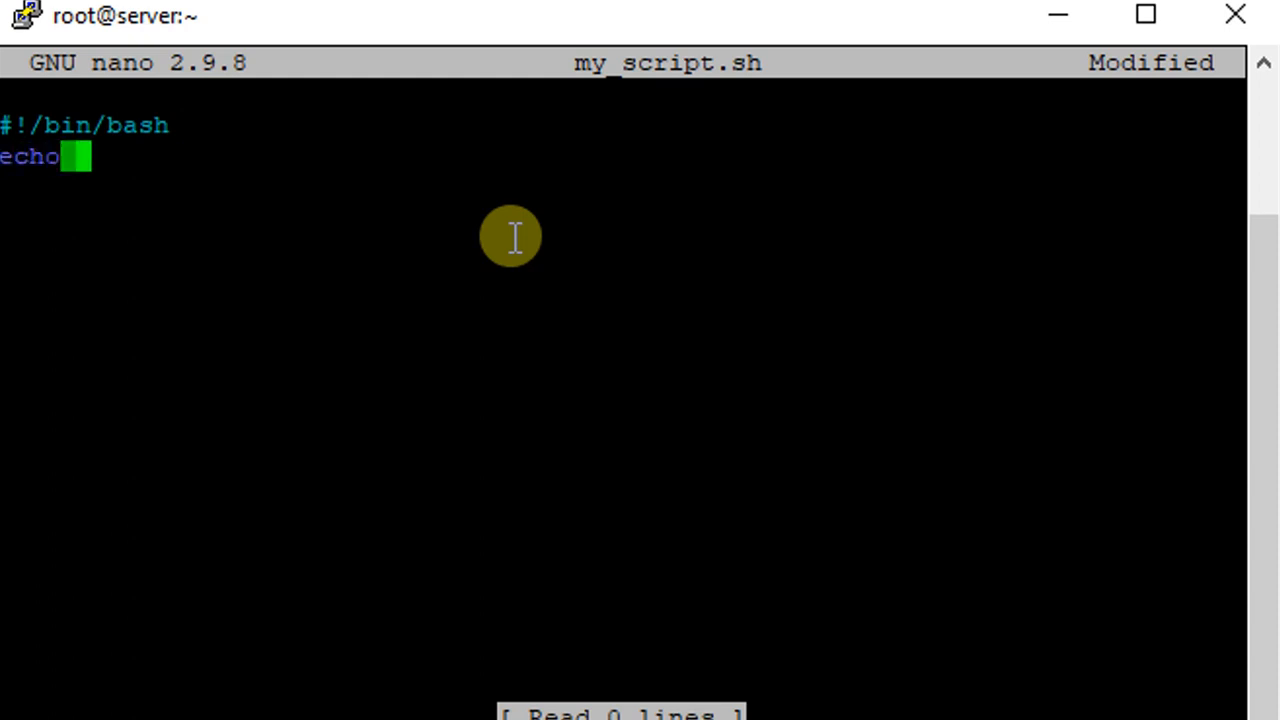
pyautogui.write('h')
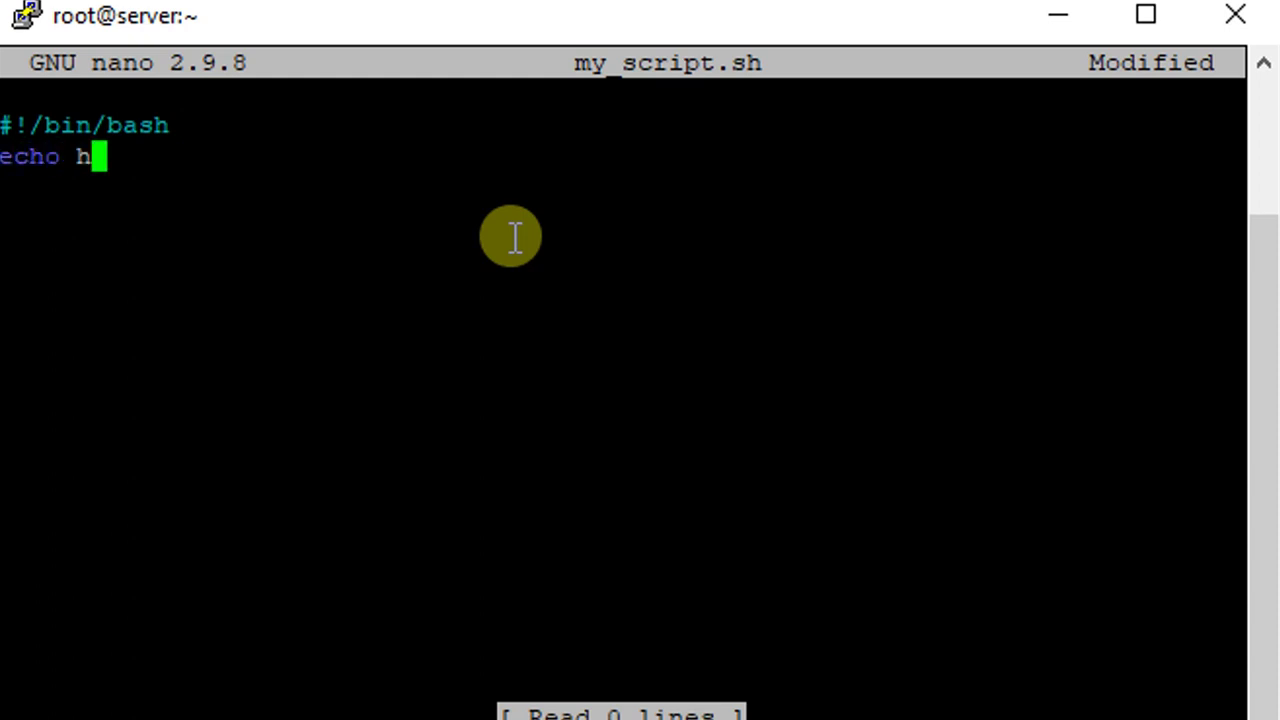
pyautogui.write('ello fr')
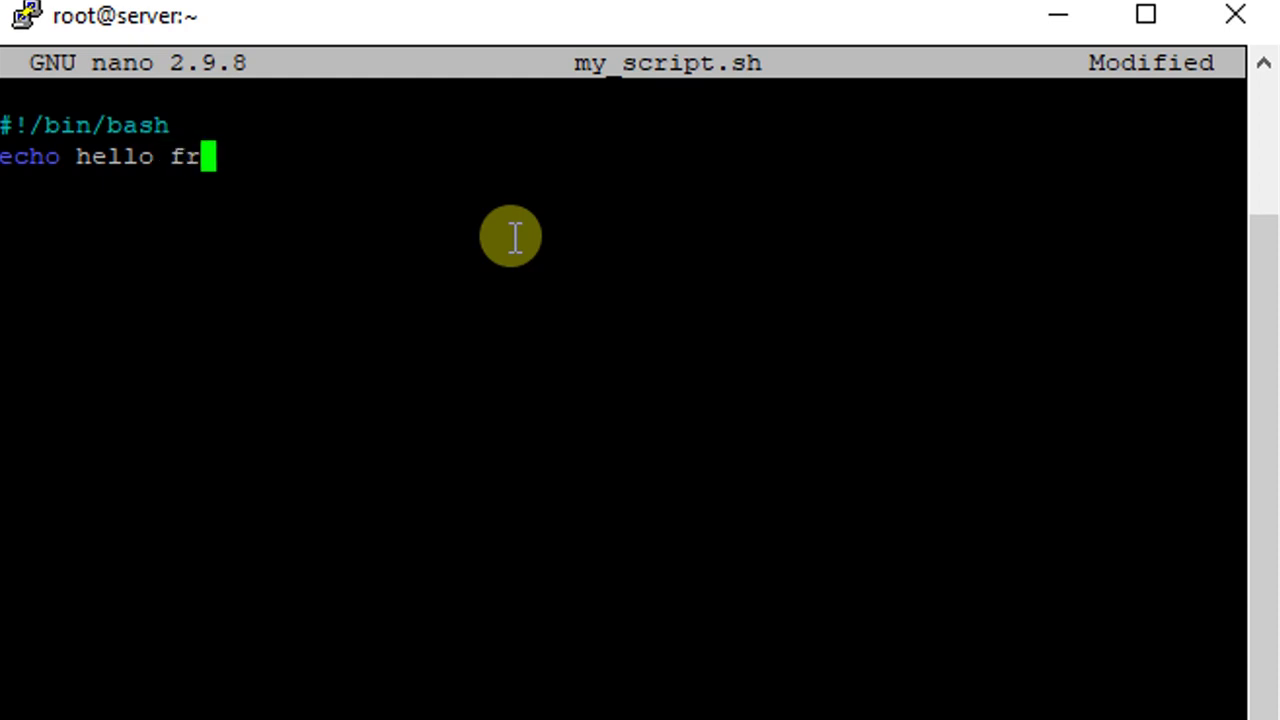
pyautogui.write('iends')
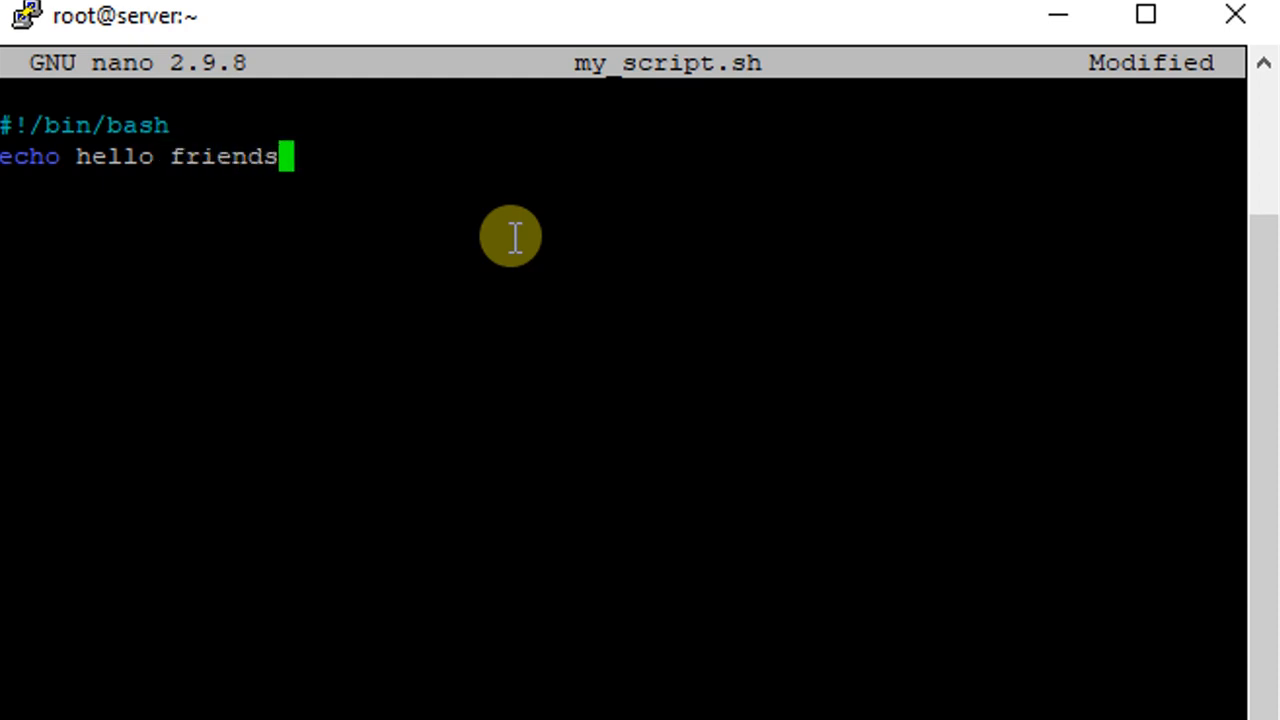
pyautogui.press('ctrl+o')
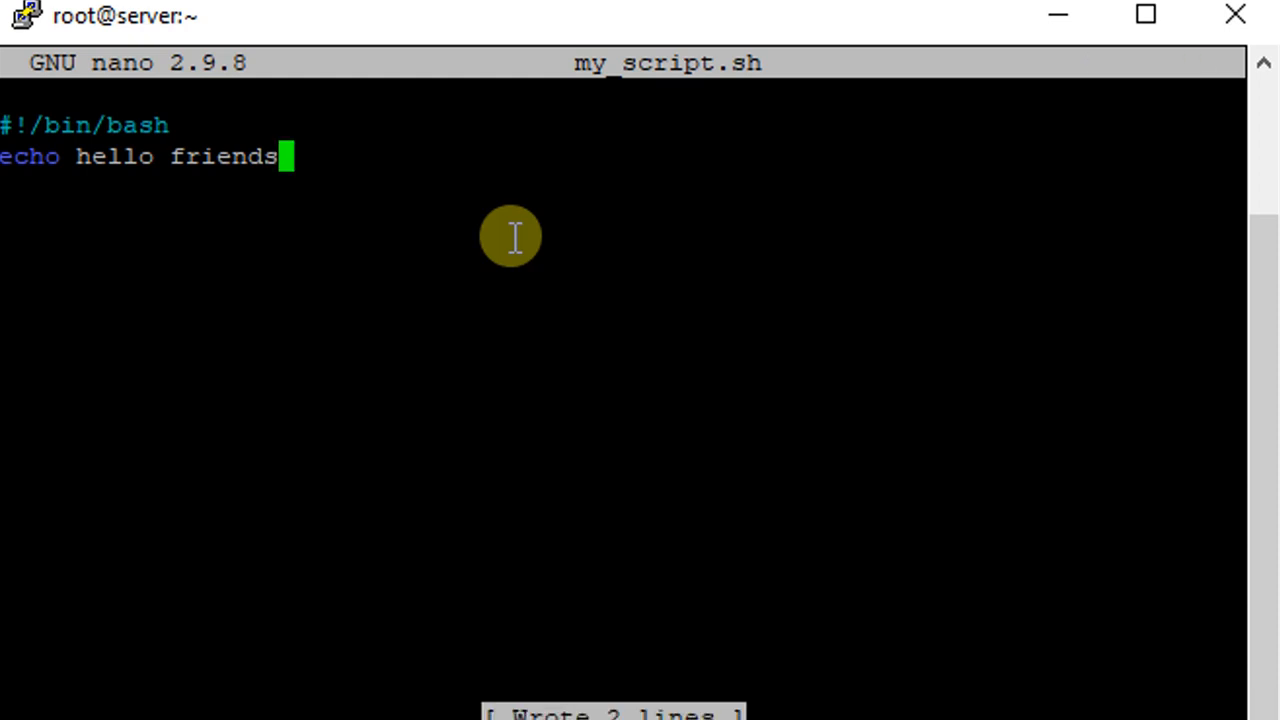
pyautogui.press('ctrl+x')
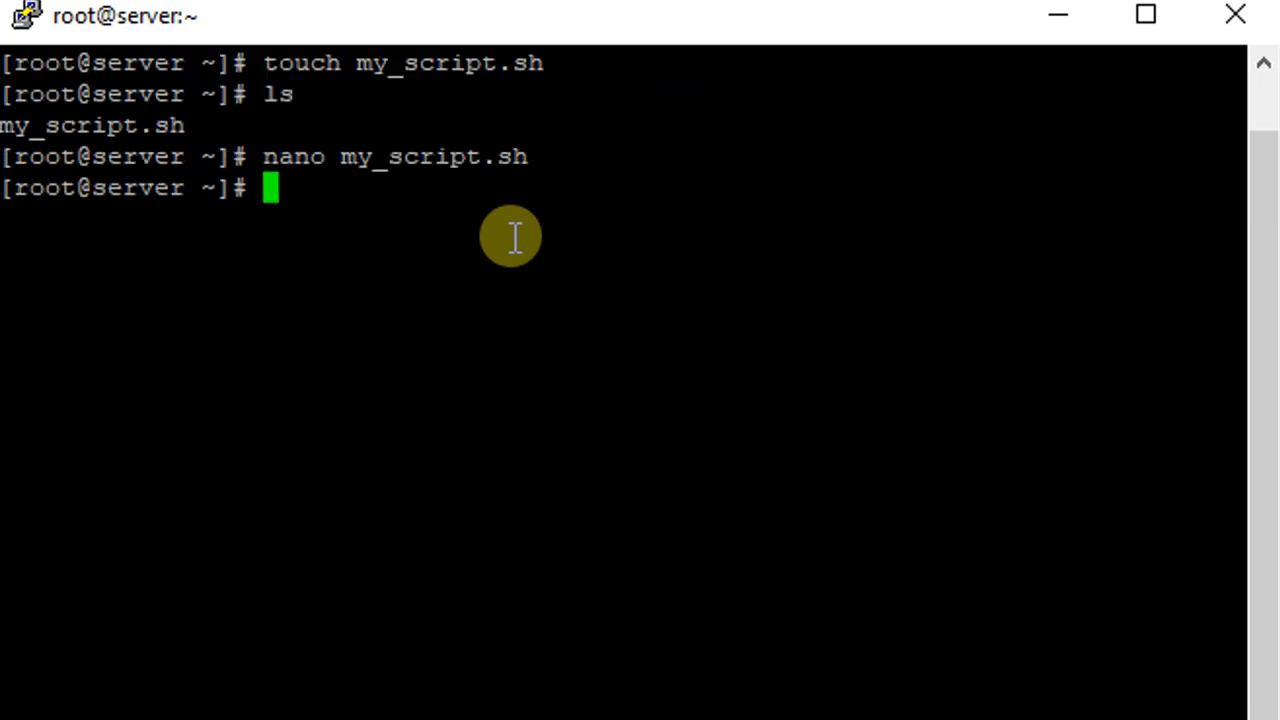
# - Run my_script.sh through bash, printing 'hello friends'
pyautogui.write('l')
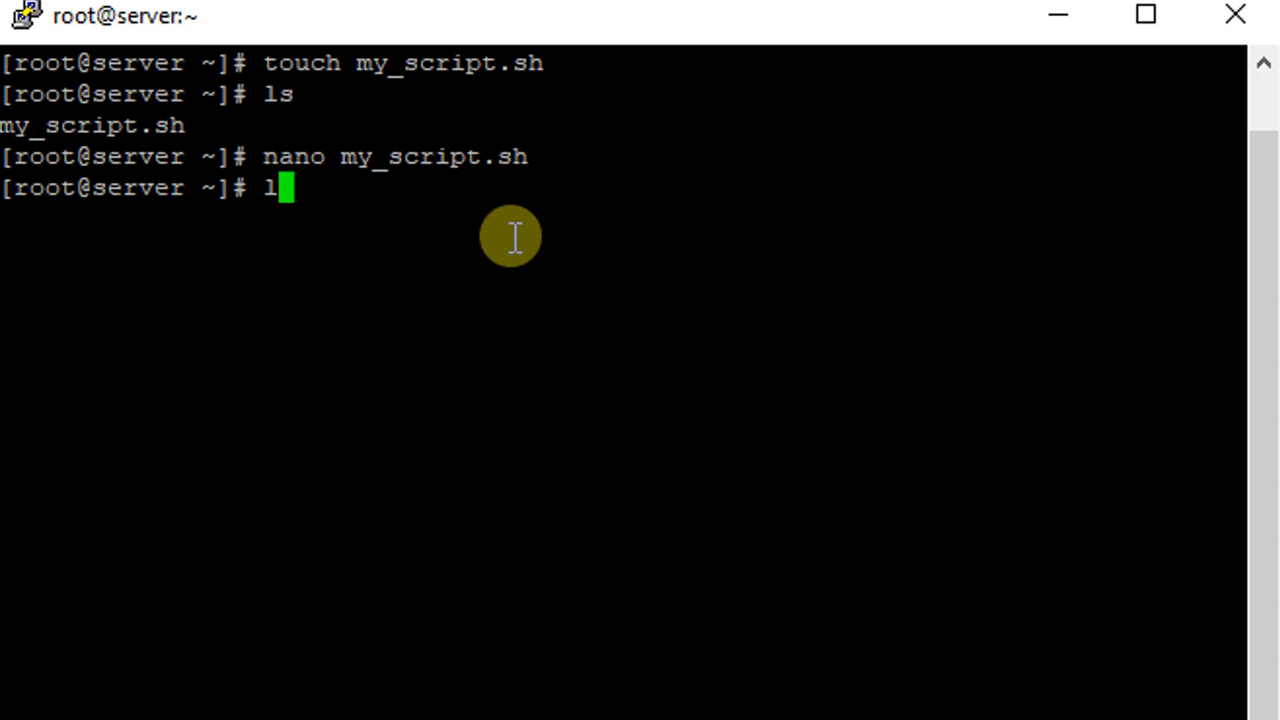
pyautogui.press('backspace')
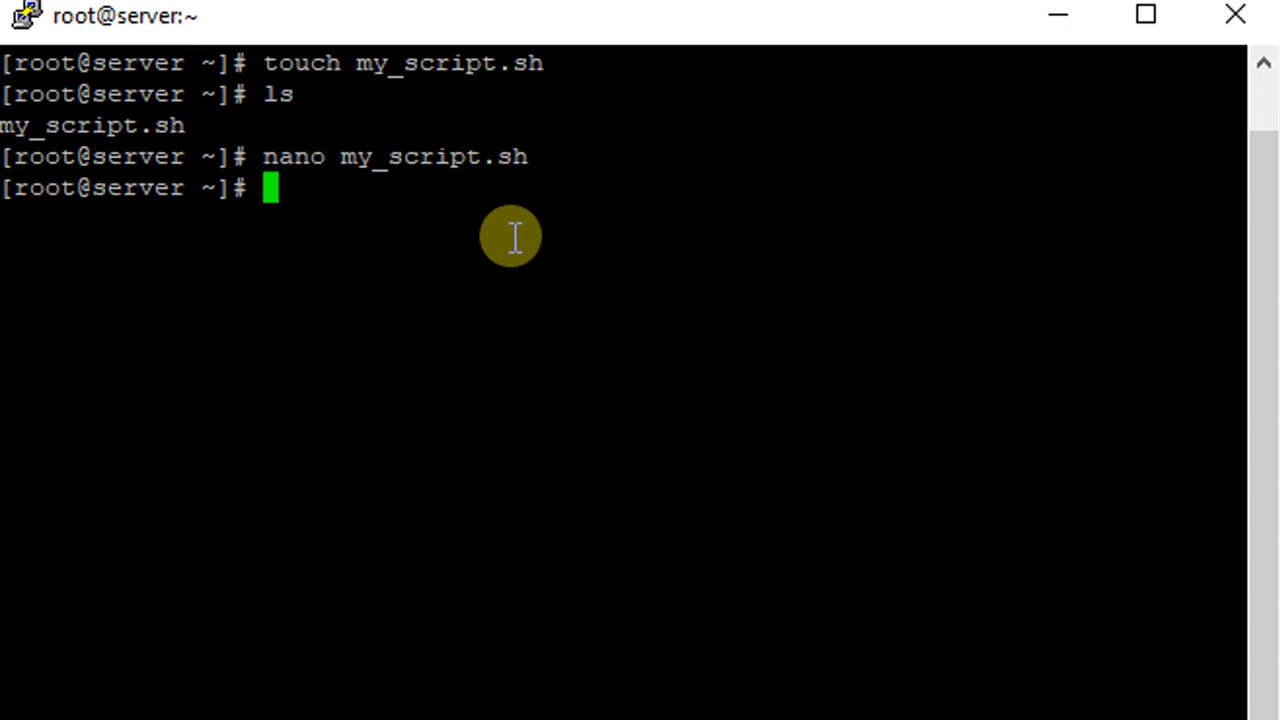
pyautogui.write('bash')
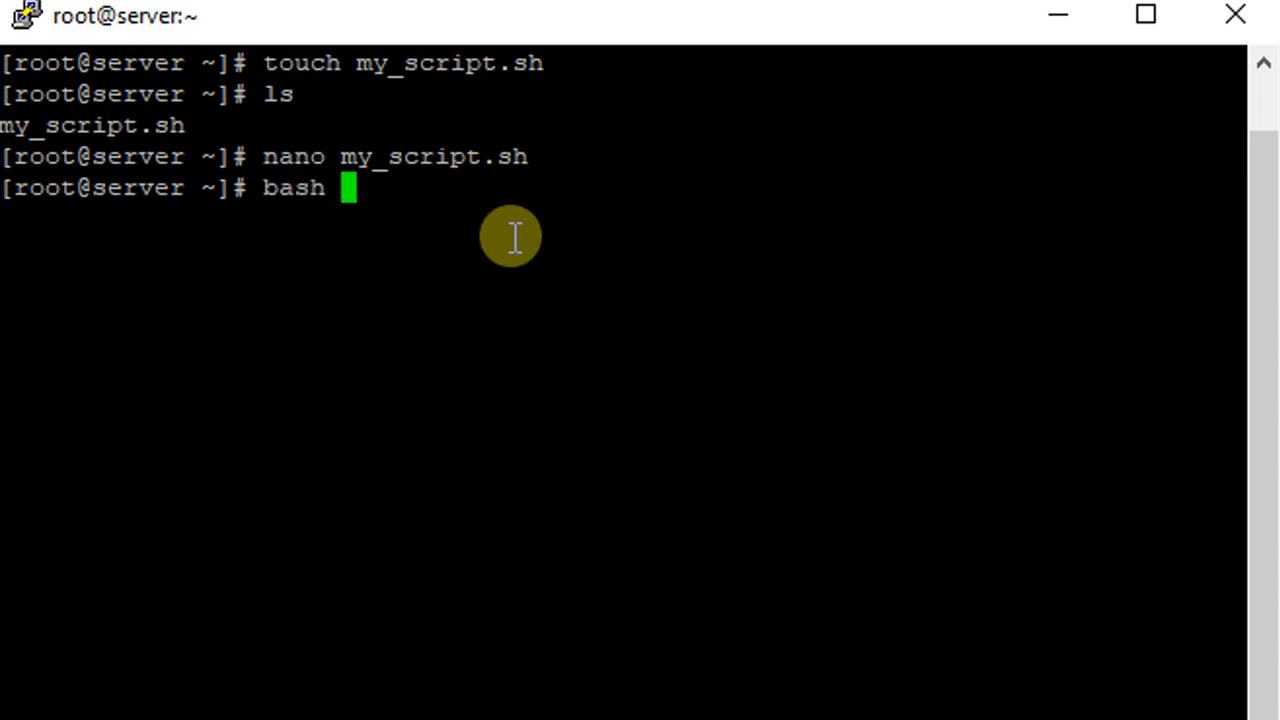
pyautogui.write('my)')
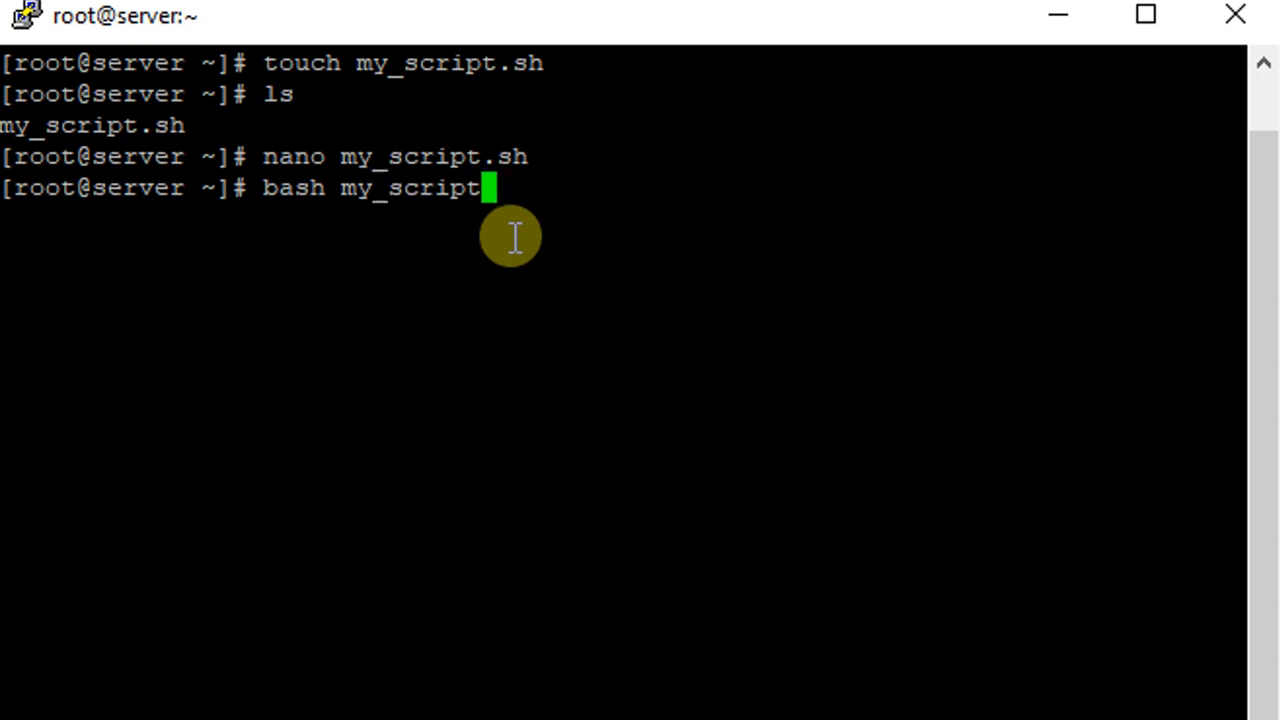
pyautogui.press('Return')
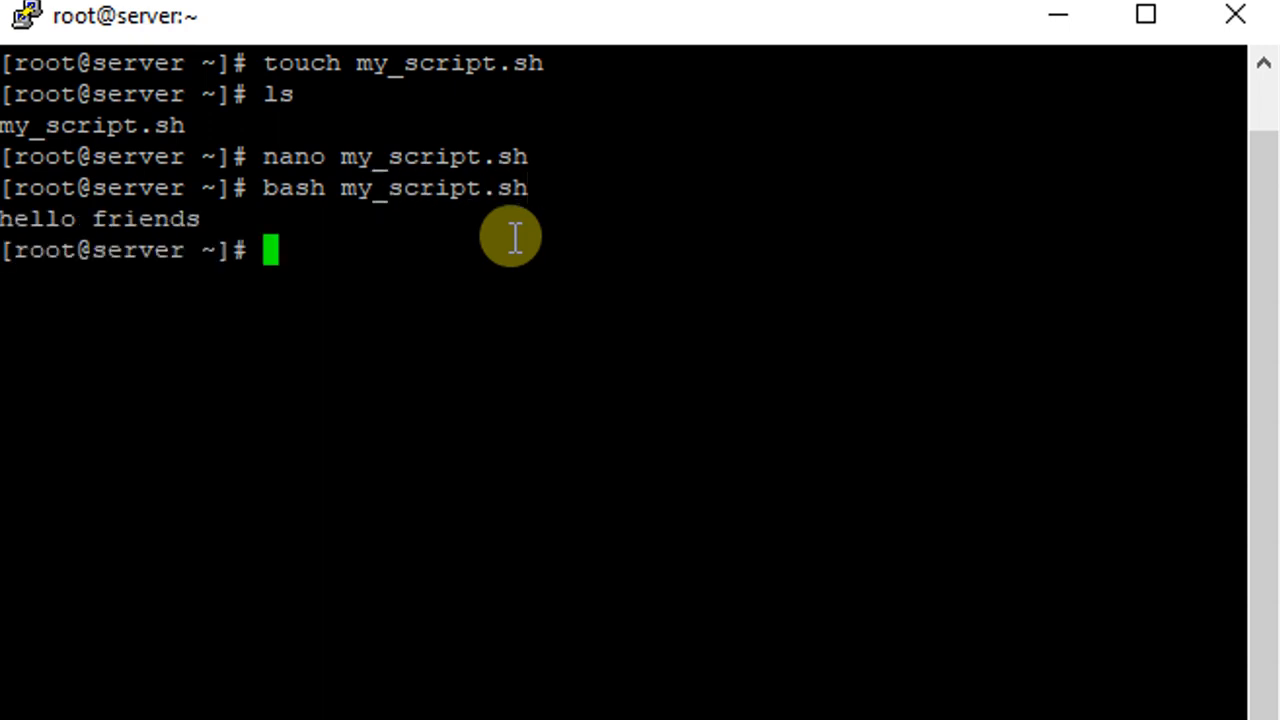
pyautogui.moveTo(20, 190)
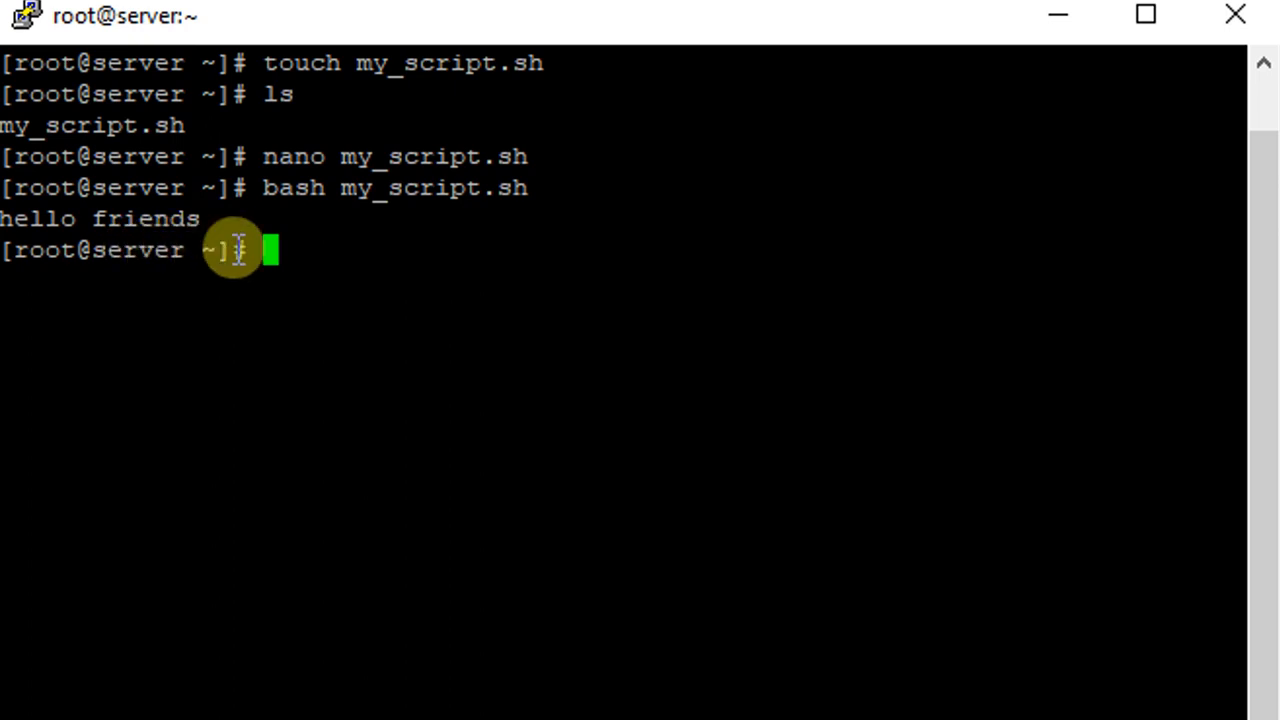
pyautogui.moveTo(312, 256)
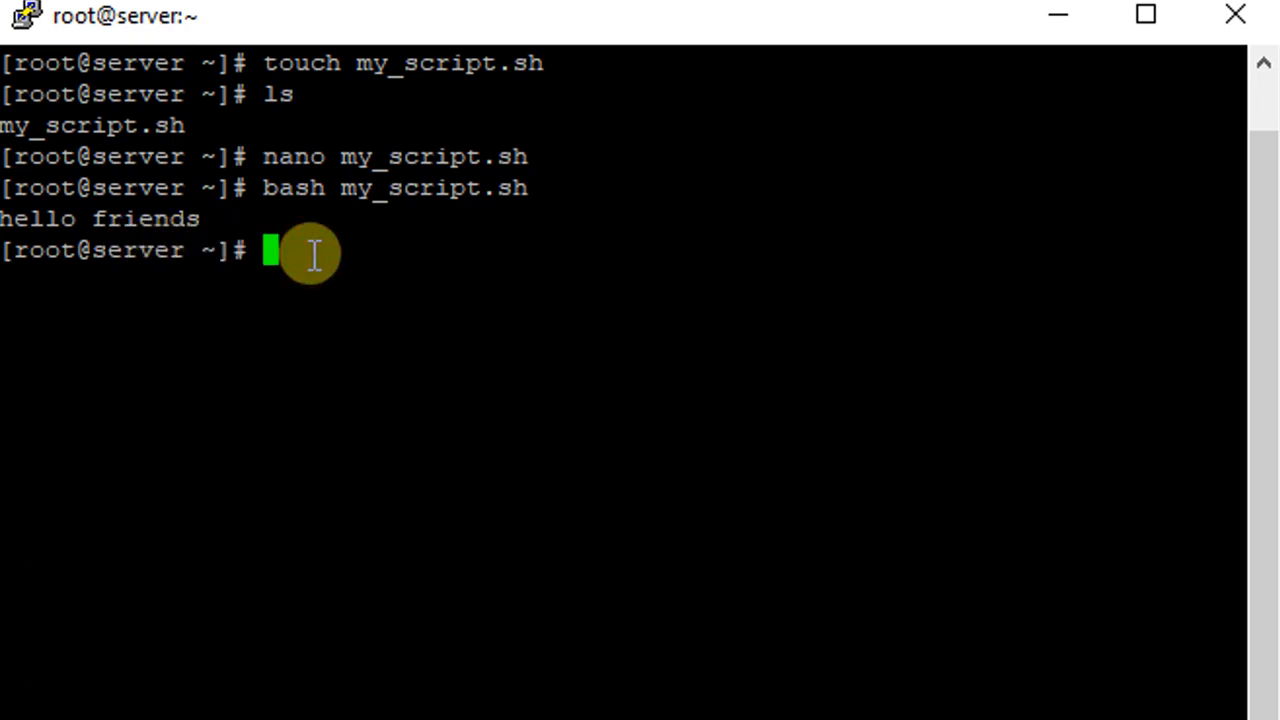
# - Run my_script.sh through sh, printing 'hello friends' again
pyautogui.write('sh')
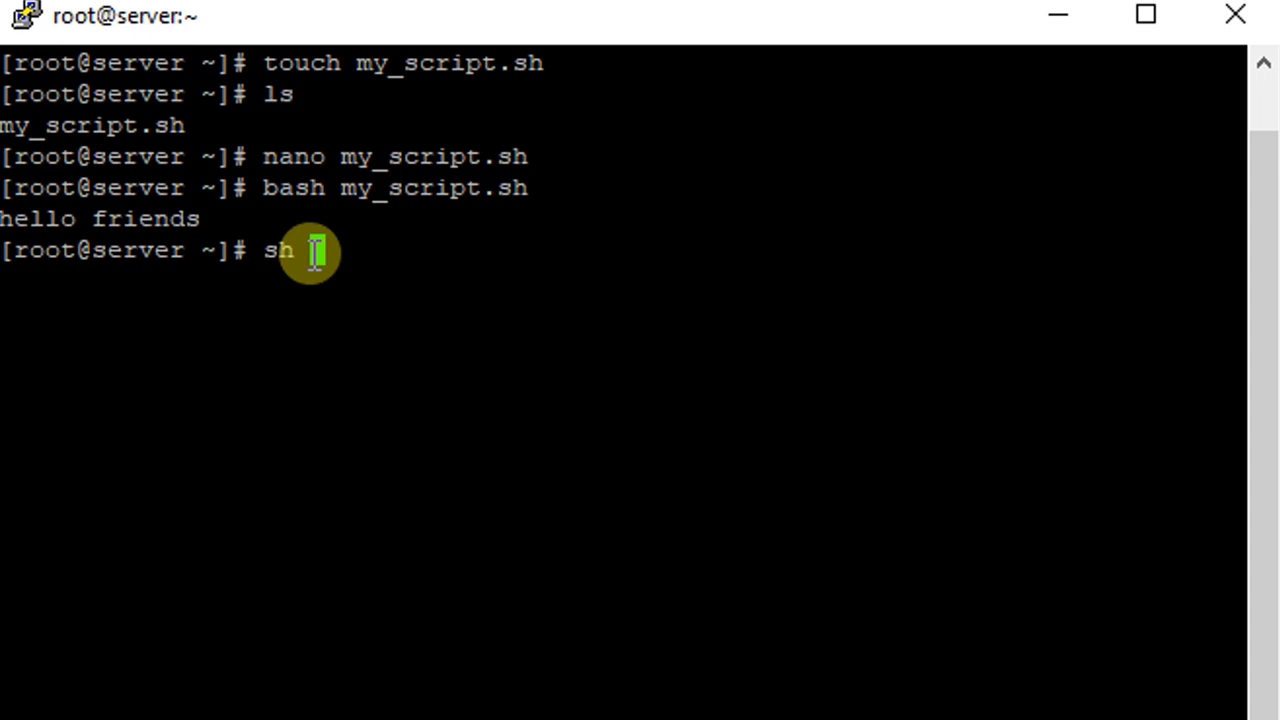
pyautogui.write('my_script.sh')
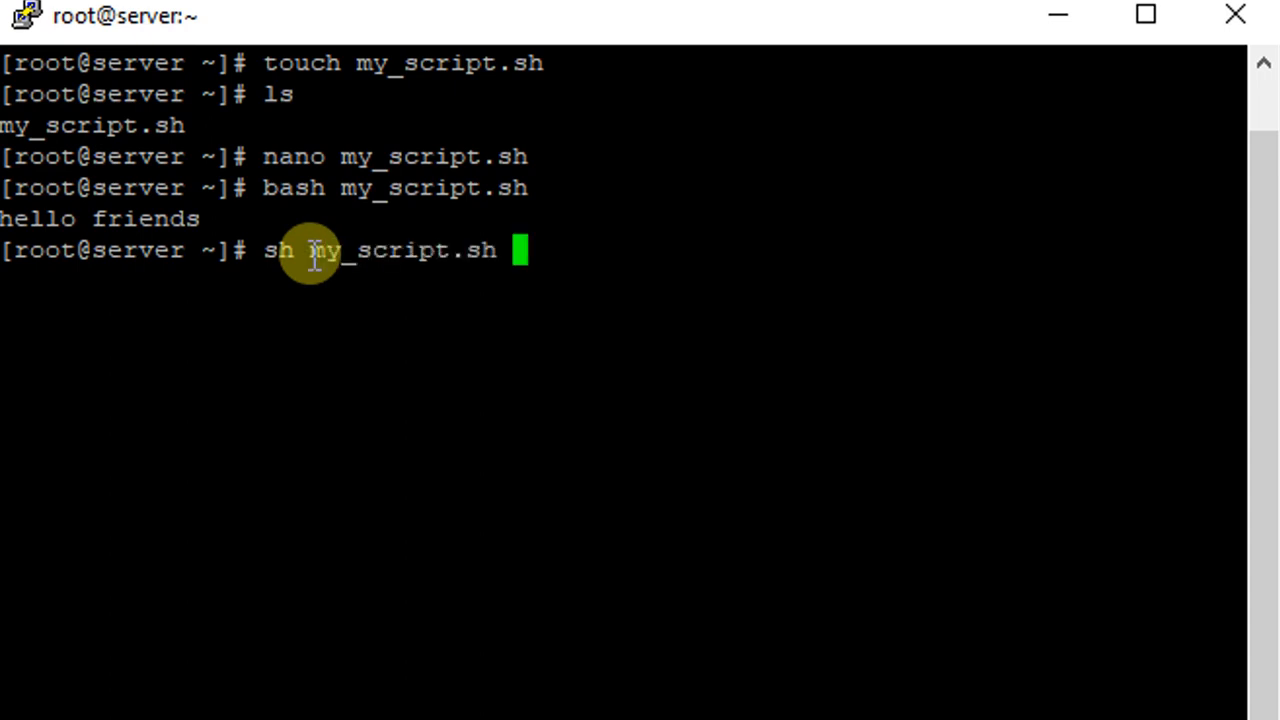
pyautogui.press('Return')
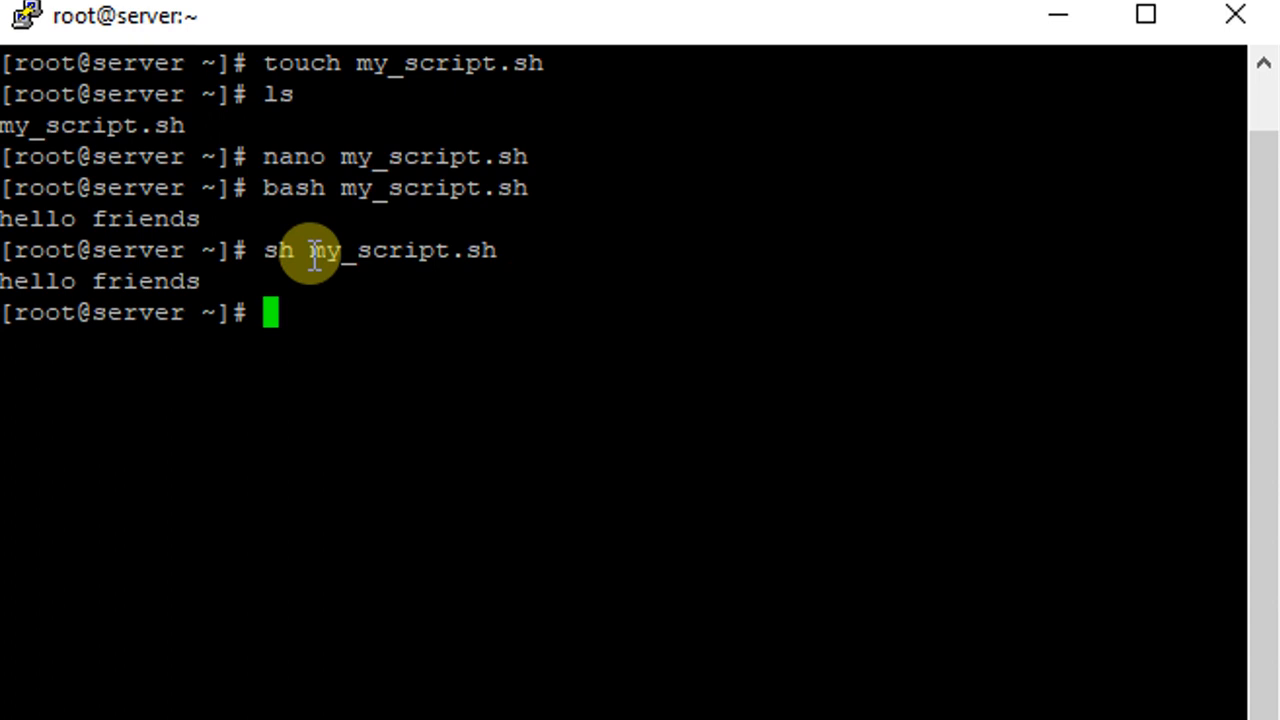
pyautogui.write('.')
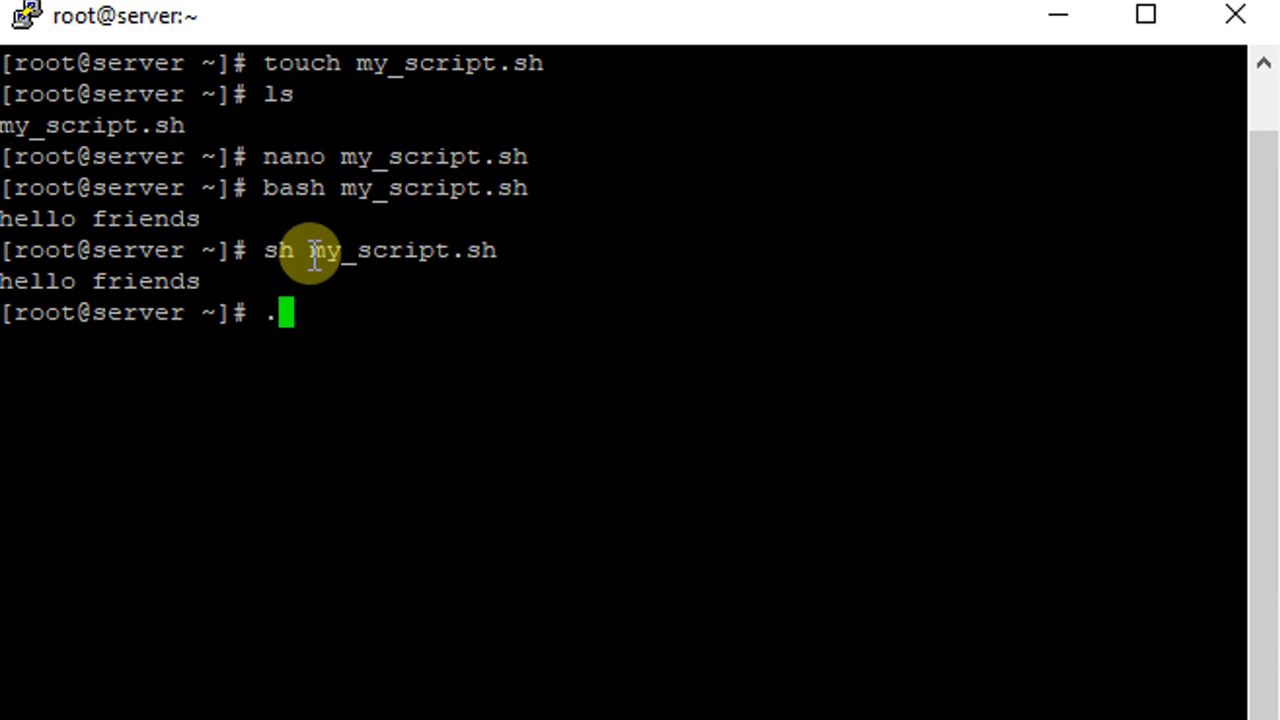
# - Run ./my_script.sh directly and get a 'Permission denied' error
pyautogui.write('/my')
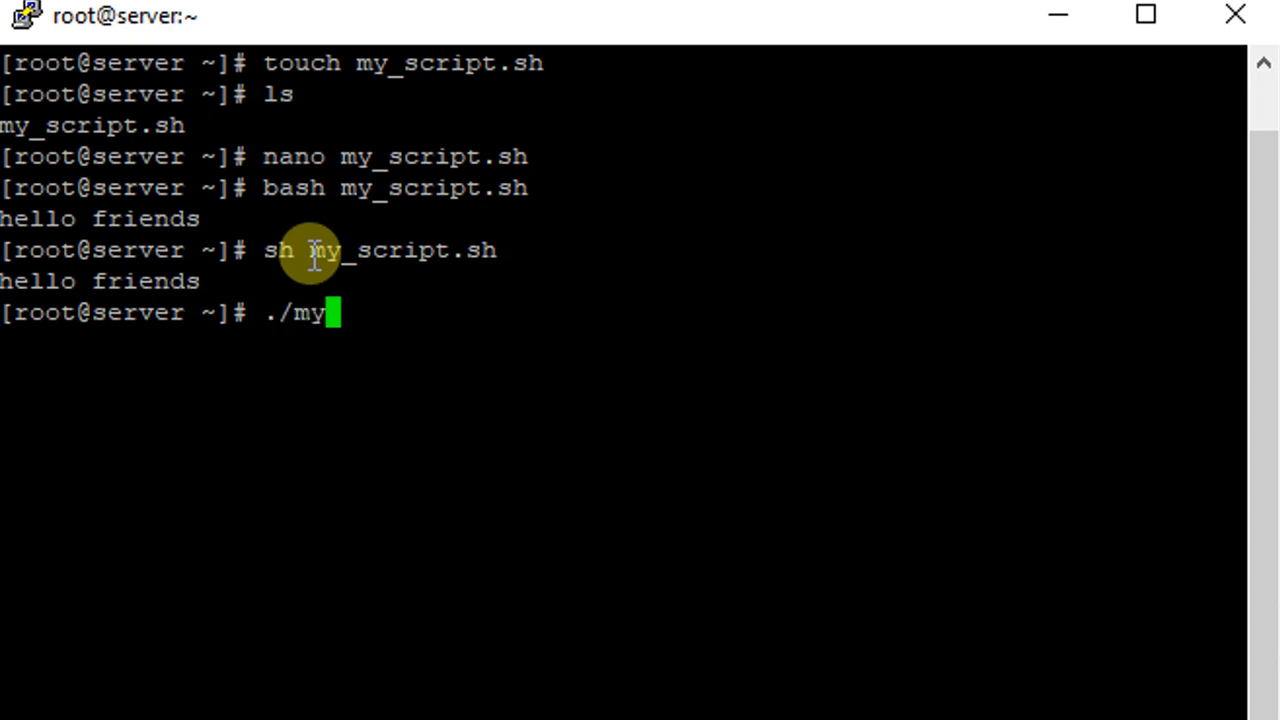
pyautogui.write('_')
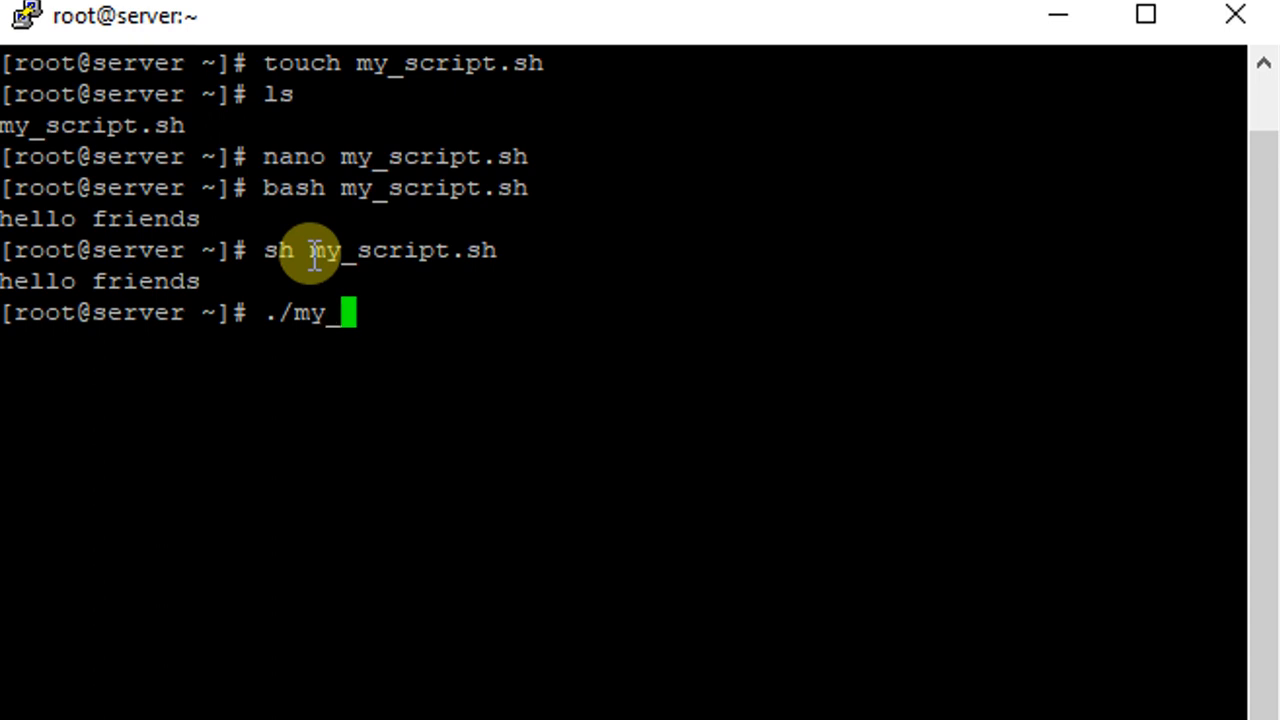
pyautogui.write('script')
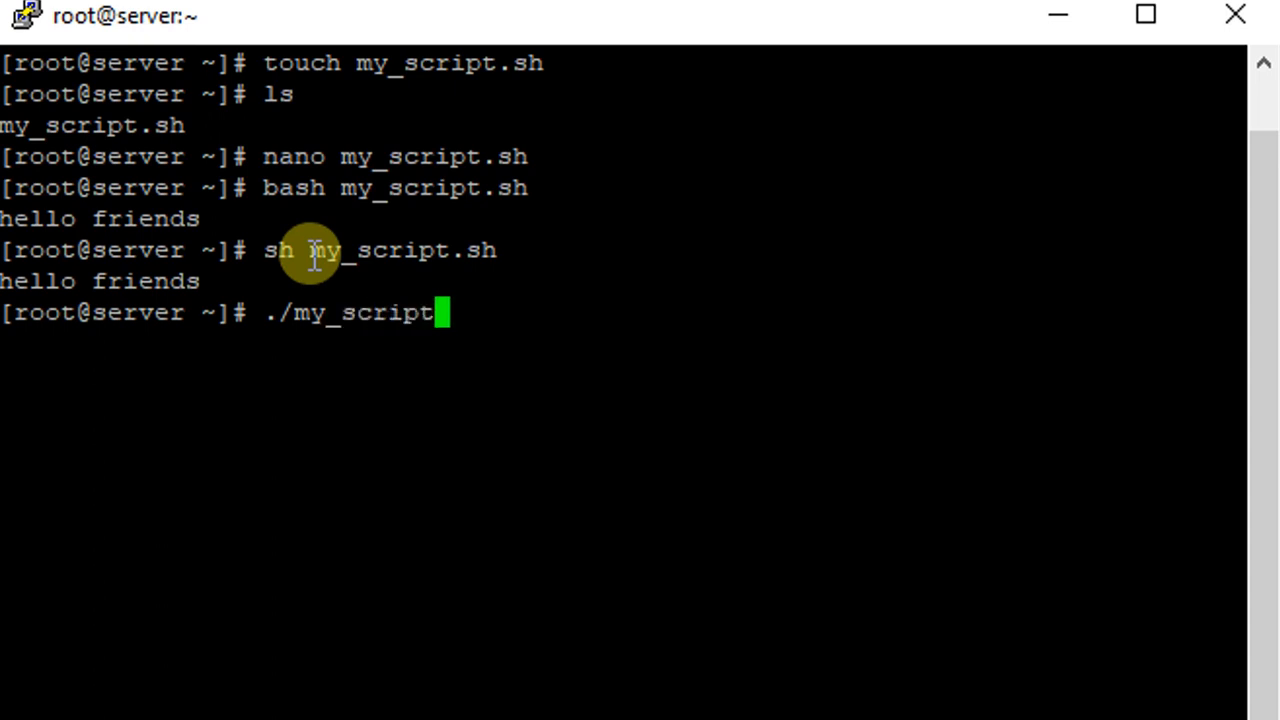
pyautogui.press('Return')
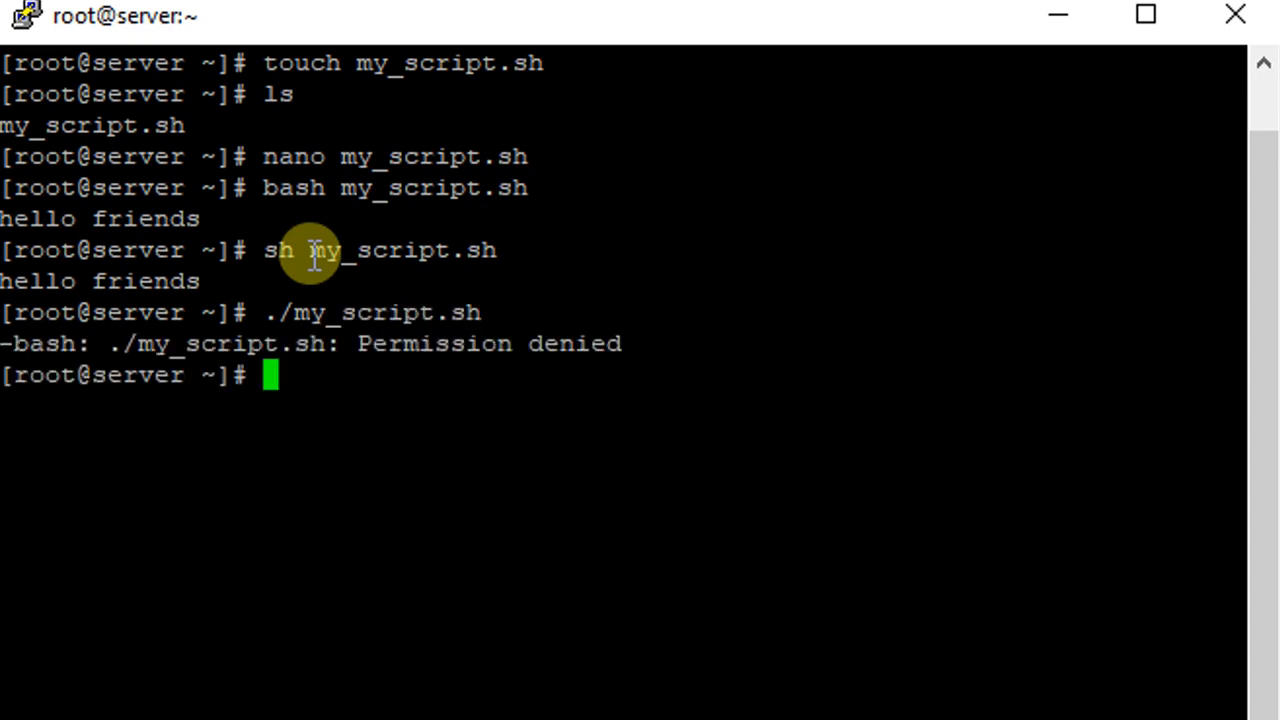
pyautogui.moveTo(212, 376)
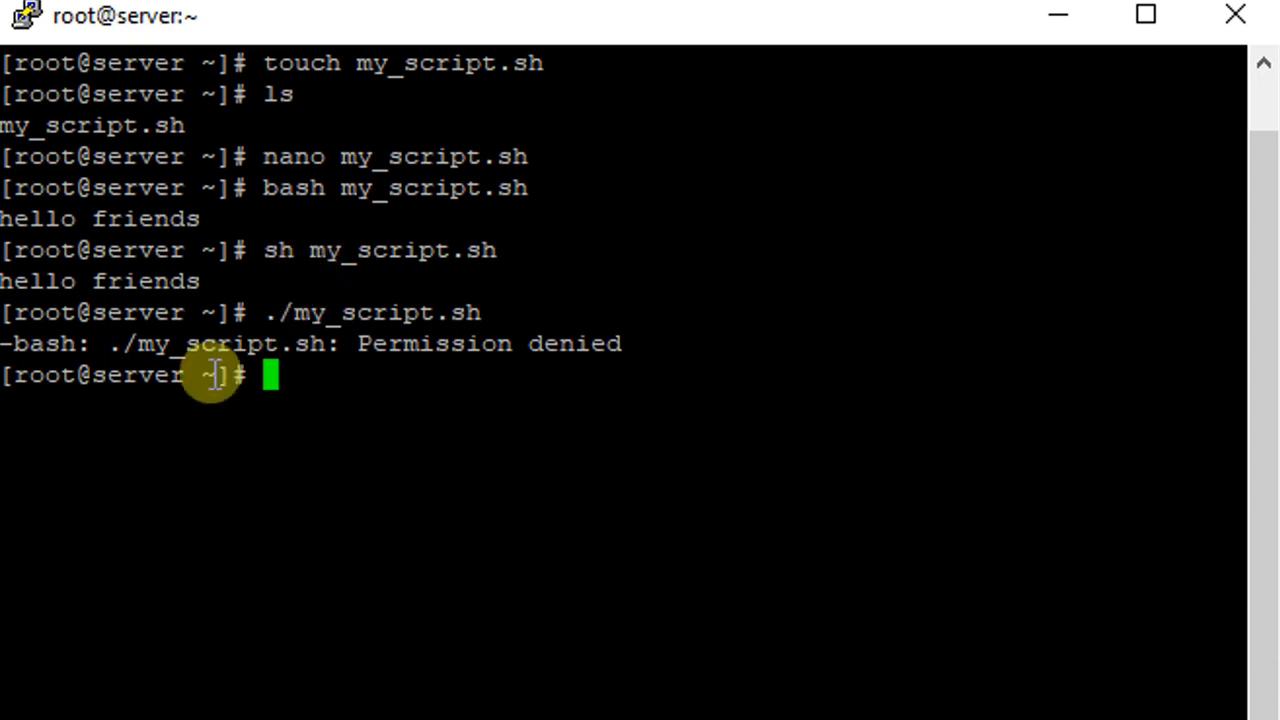
pyautogui.moveTo(364, 344)
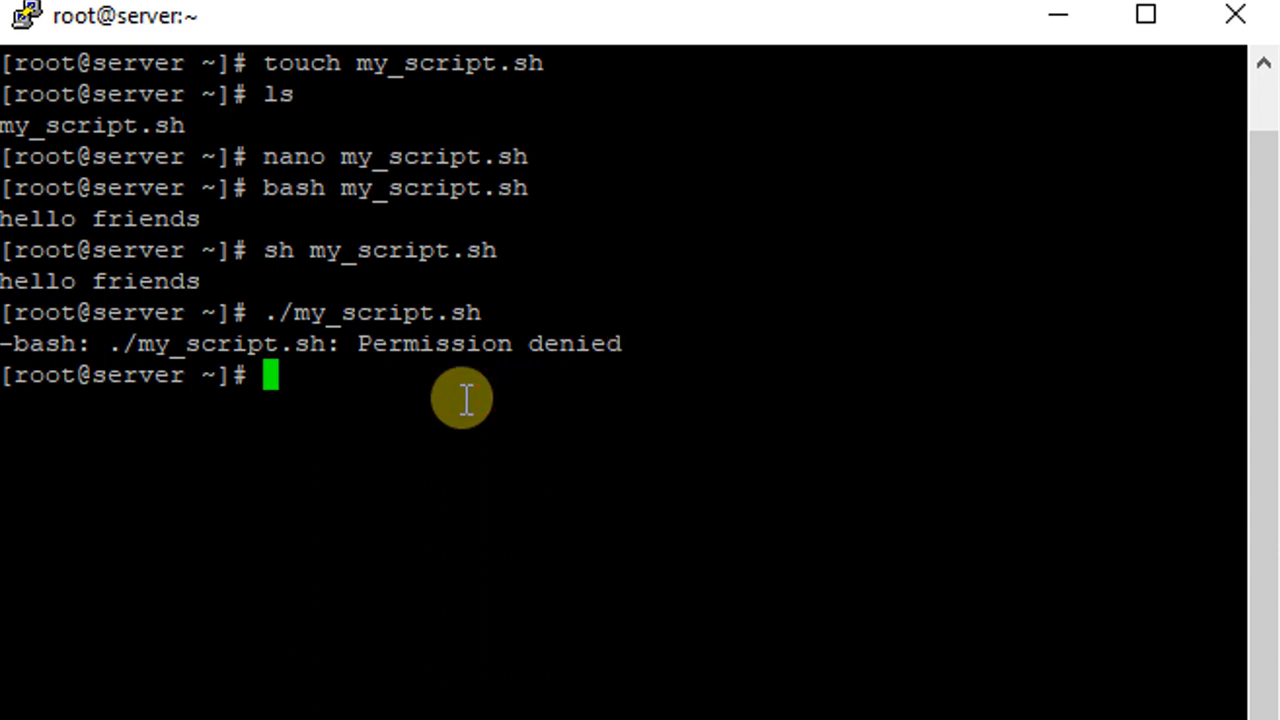
# - Make my_script.sh executable with chmod +x
pyautogui.write('chmod')
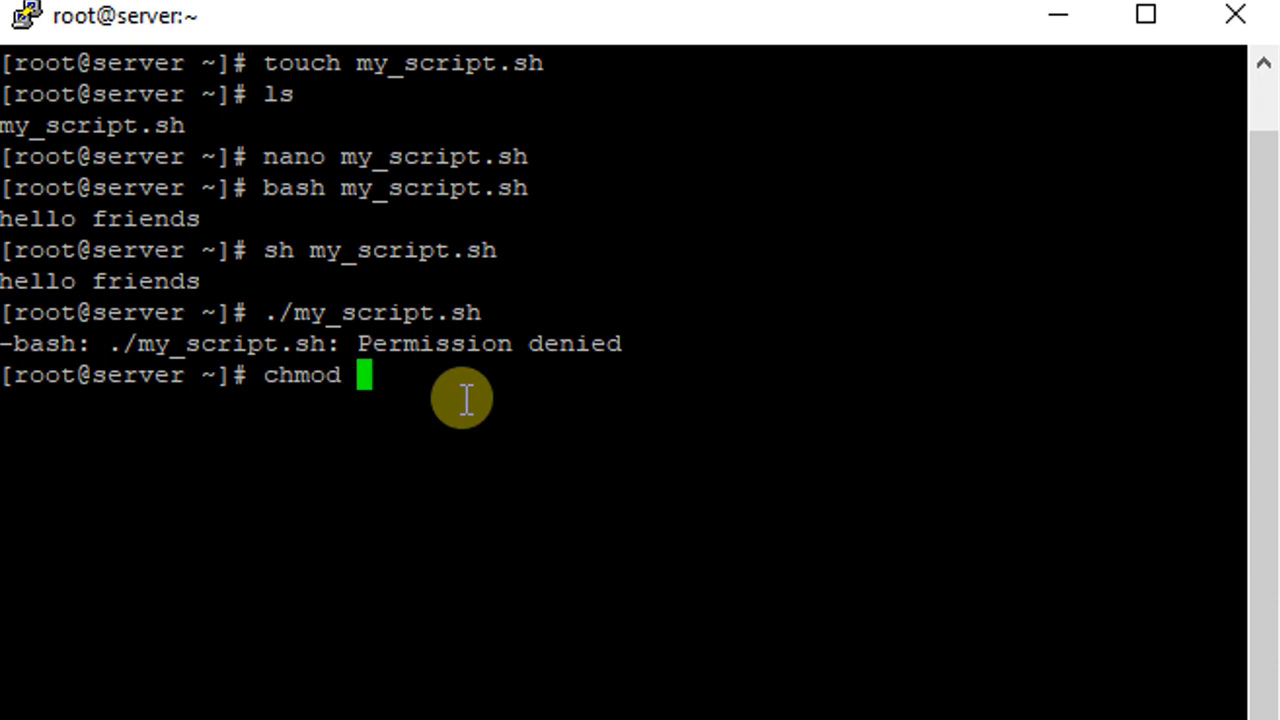
pyautogui.write('+x')
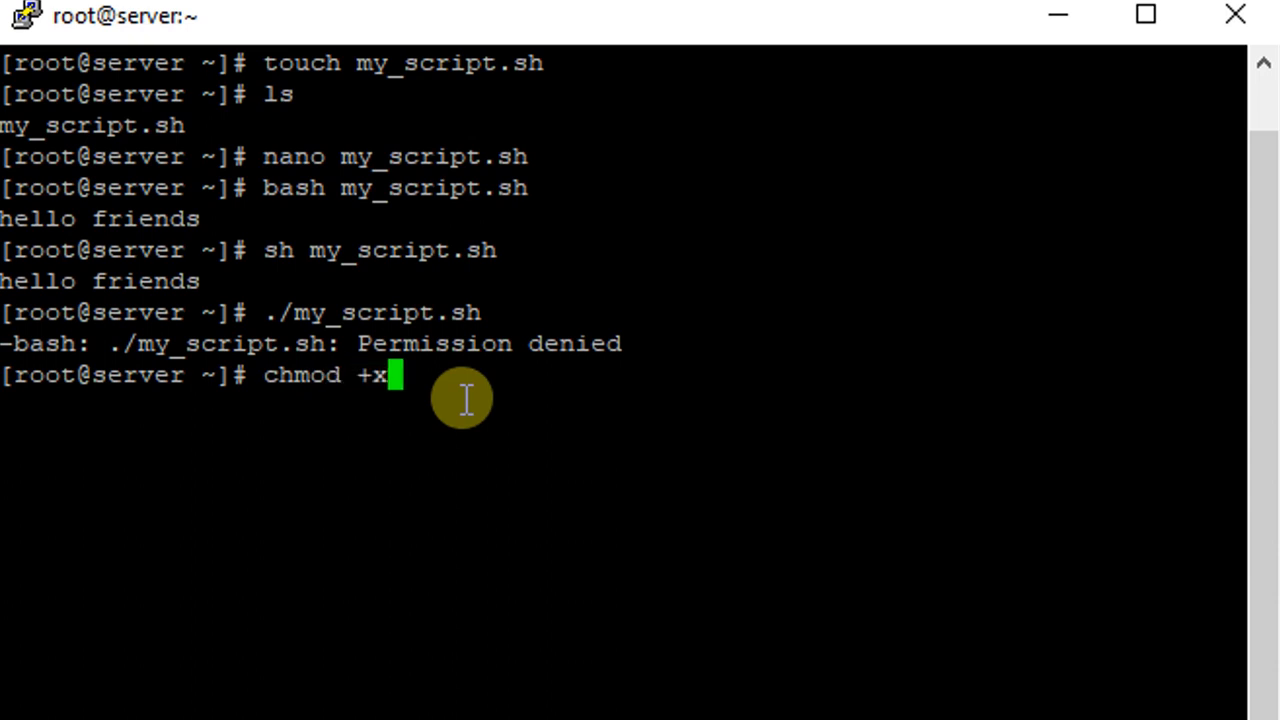
pyautogui.write('m')
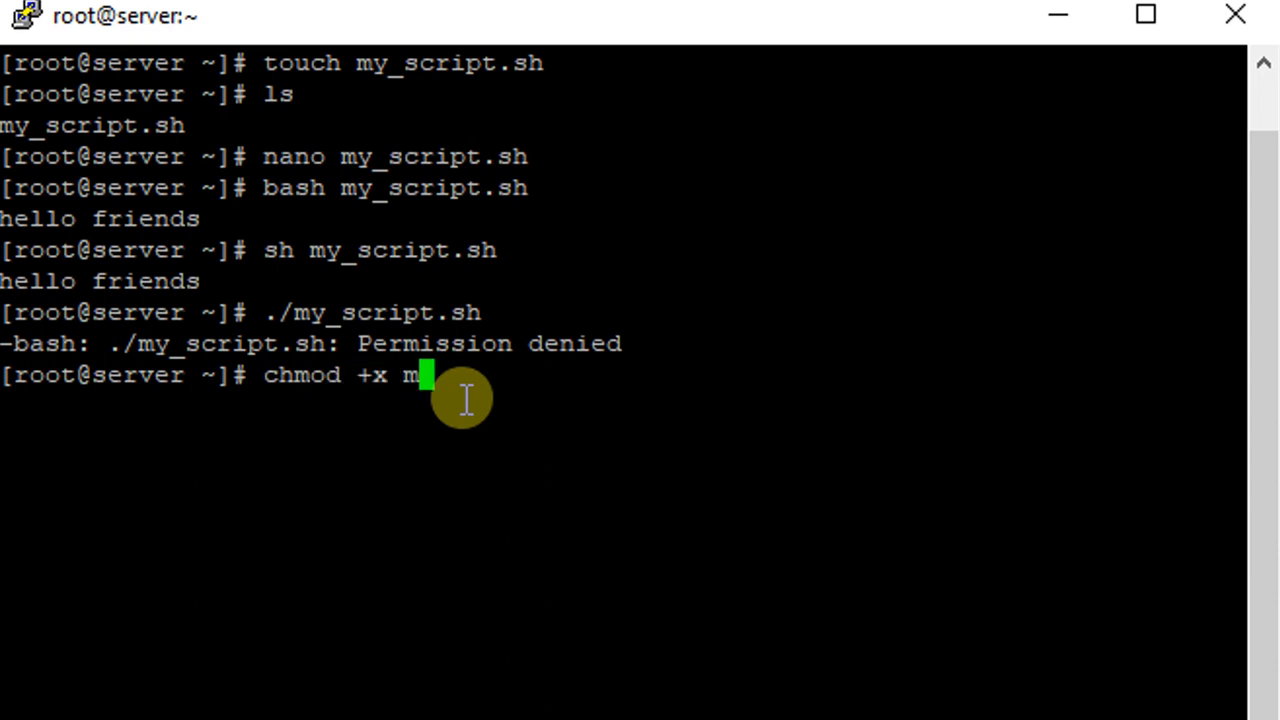
pyautogui.write('y_script.sh')
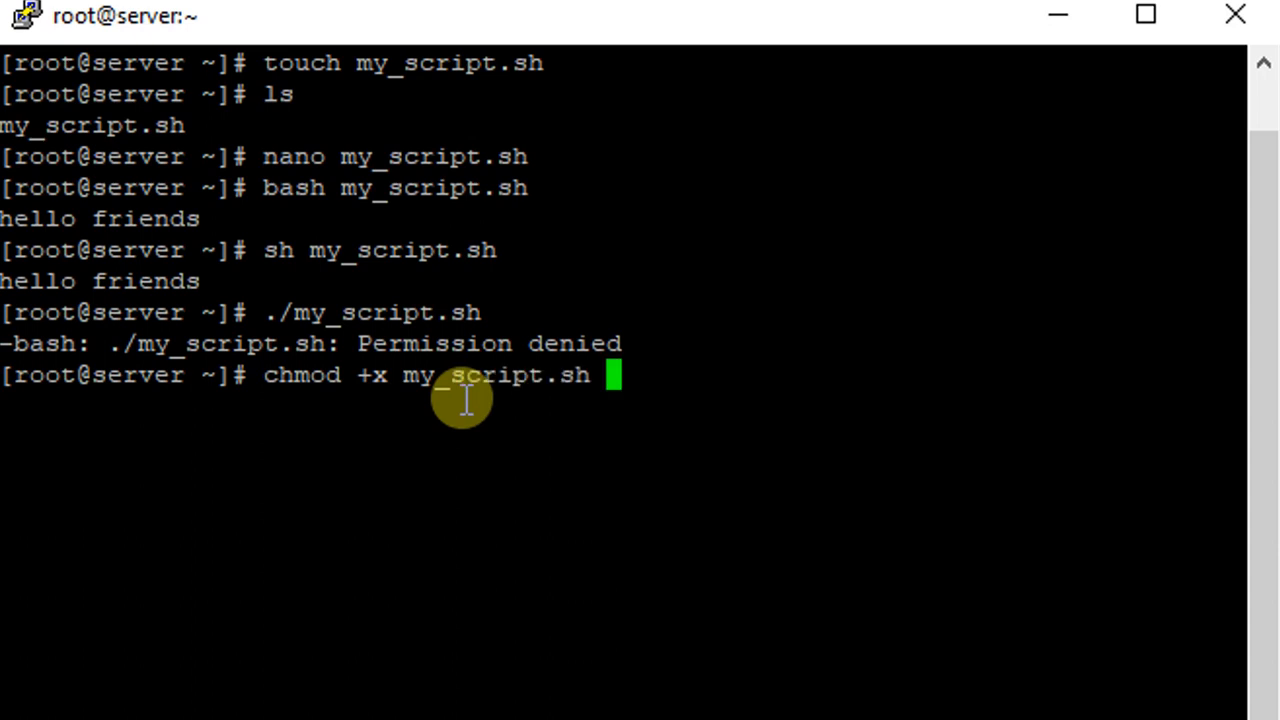
pyautogui.press('Return')
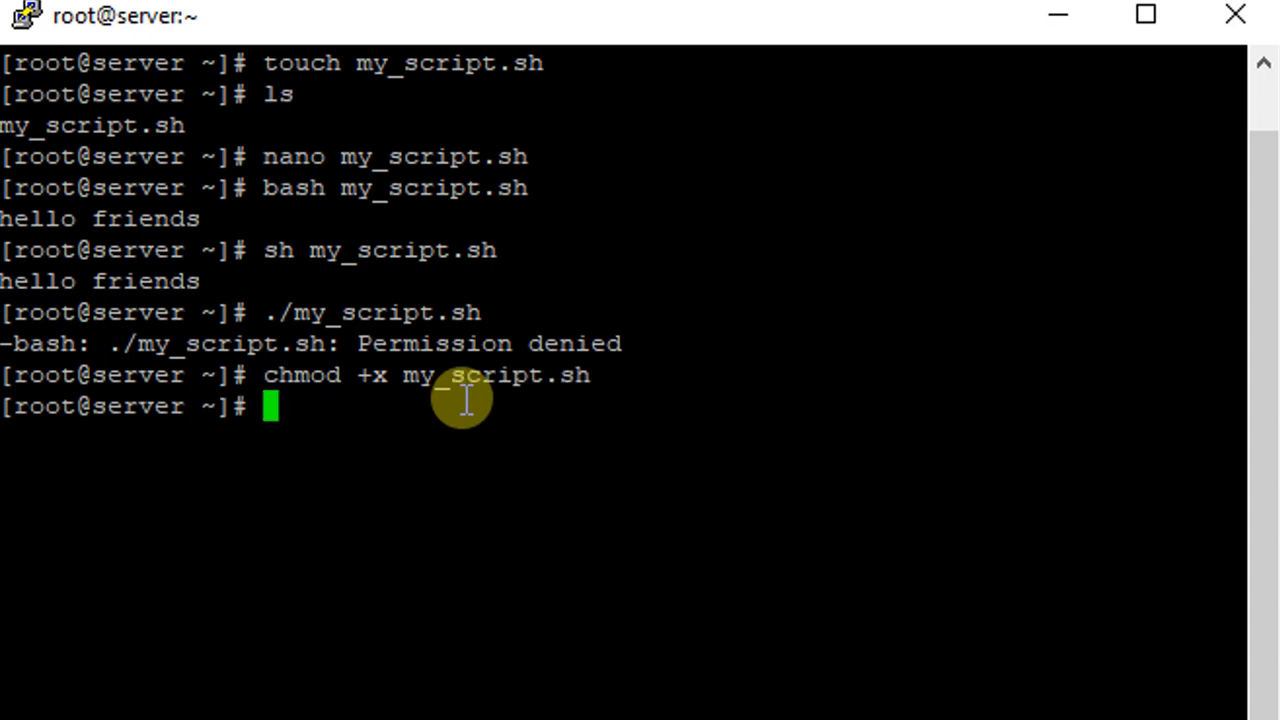
# - Run ./my_script.sh directly, now printing 'hello friends'
pyautogui.write('./')
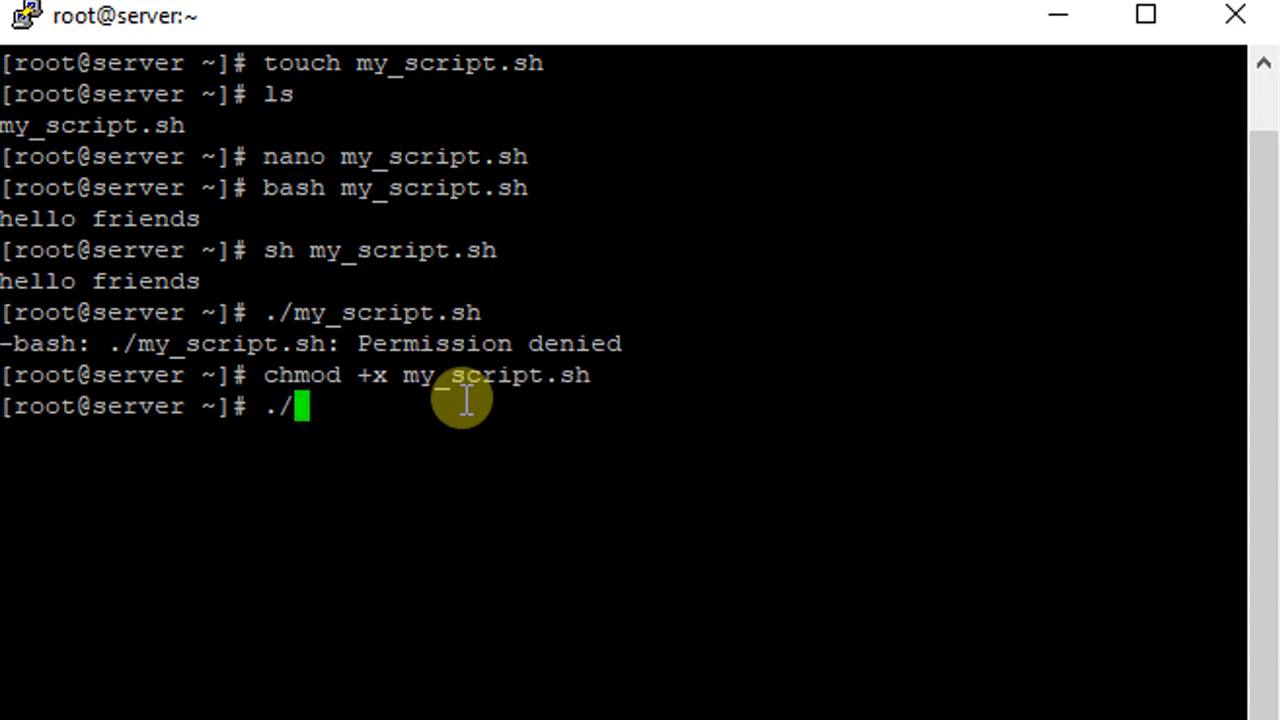
pyautogui.write('my')
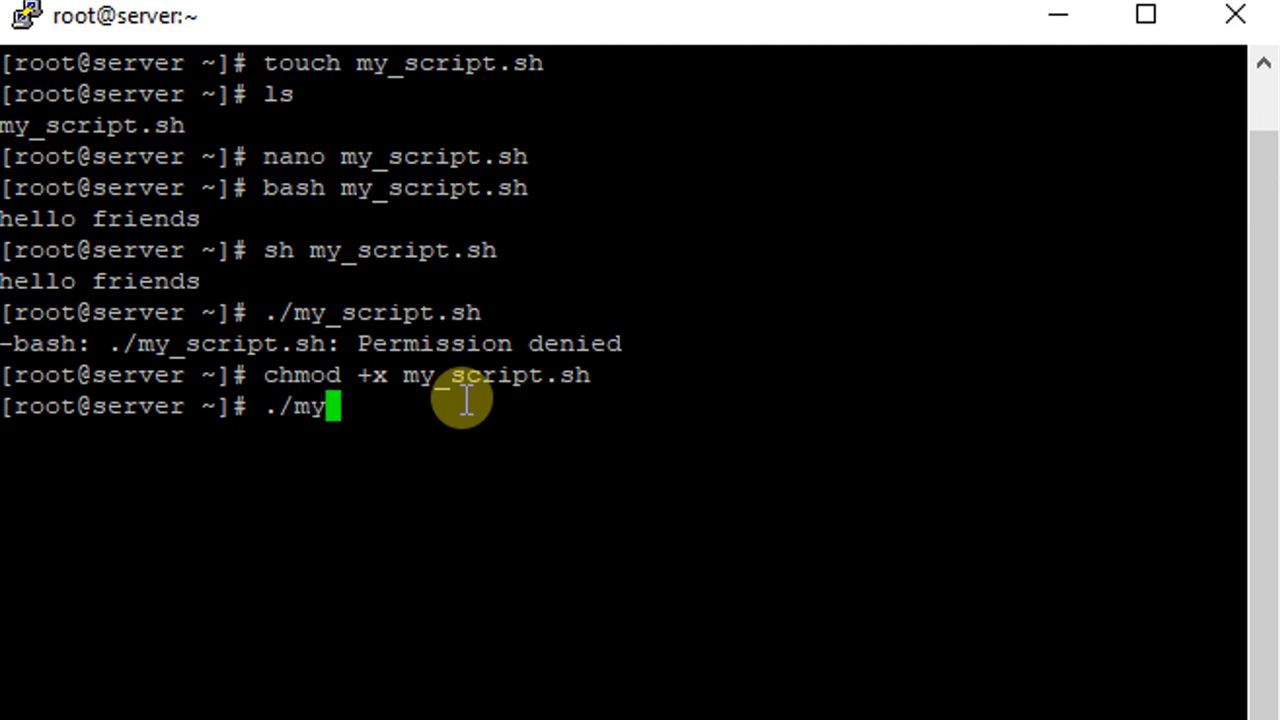
pyautogui.press('Return')
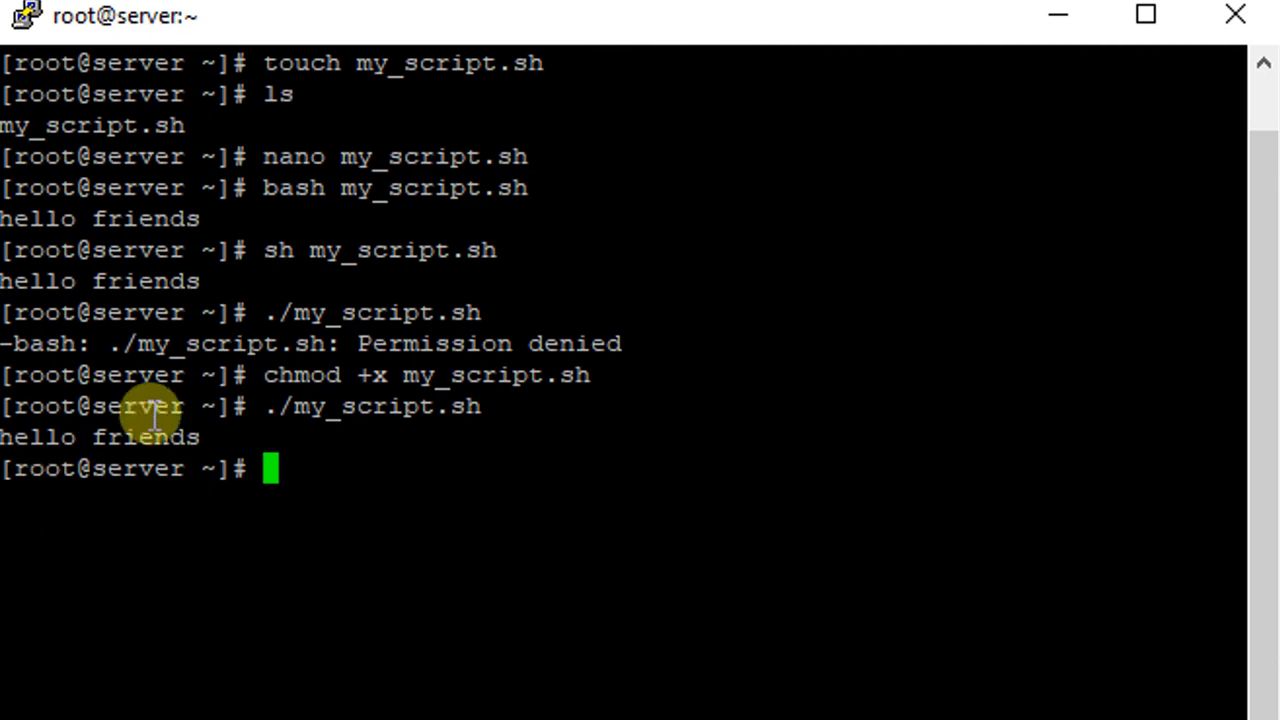
pyautogui.moveTo(328, 468)
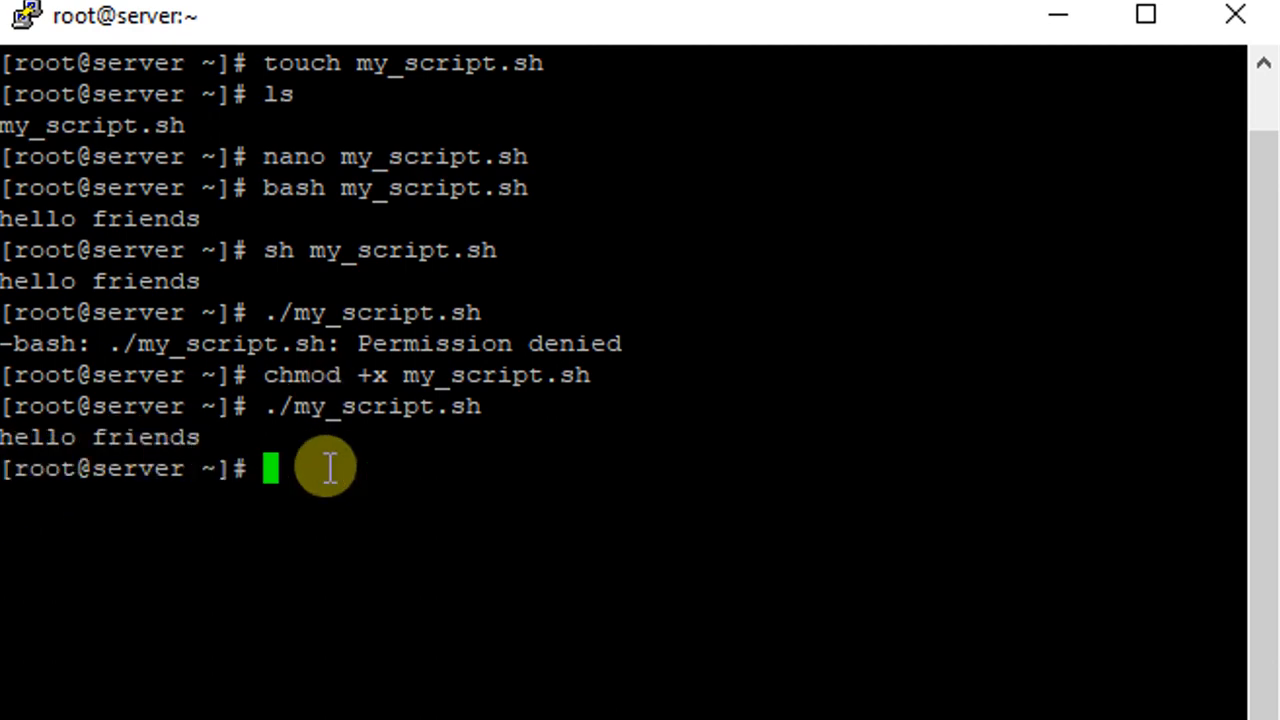
pyautogui.moveTo(328, 478)
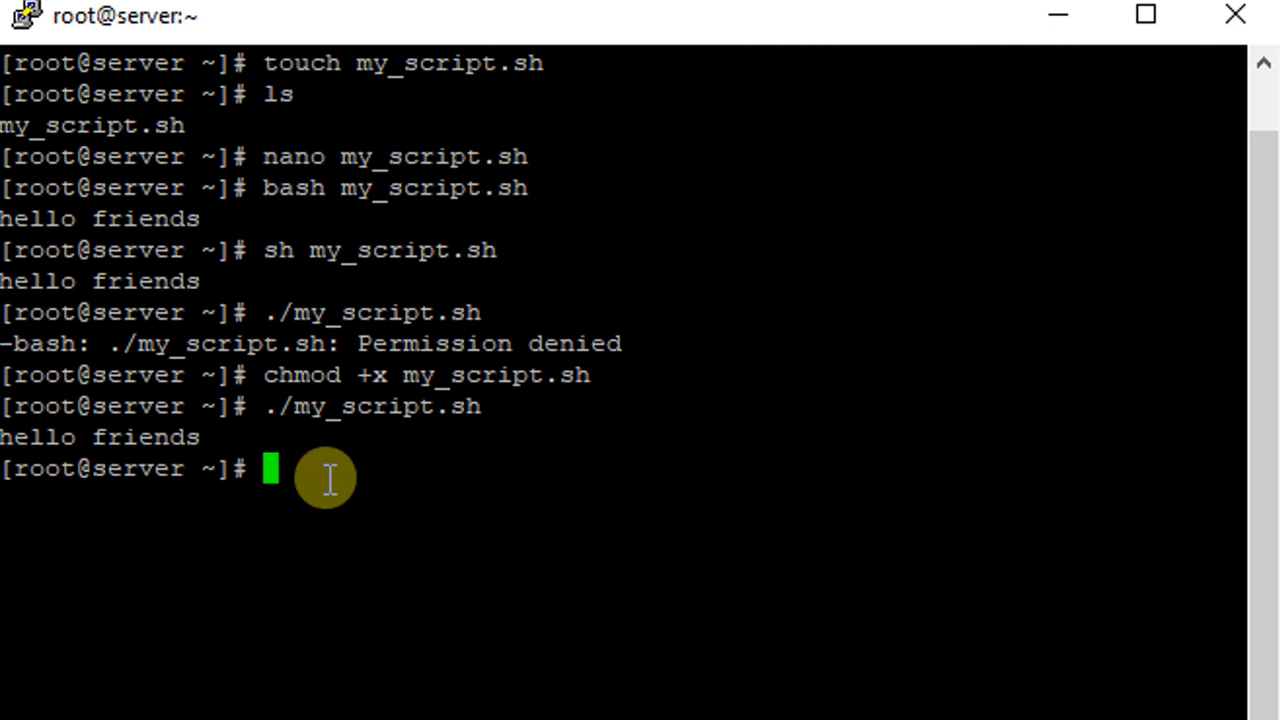
pyautogui.moveTo(272, 188)
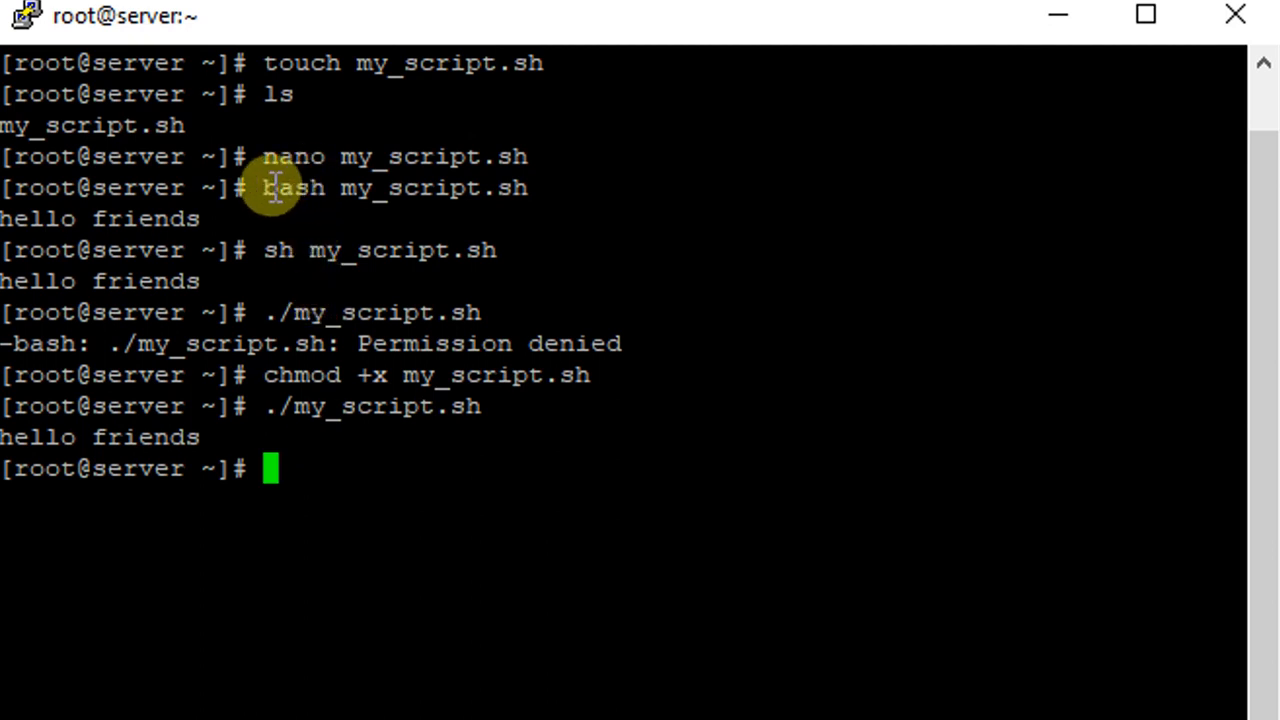
pyautogui.moveTo(290, 388)
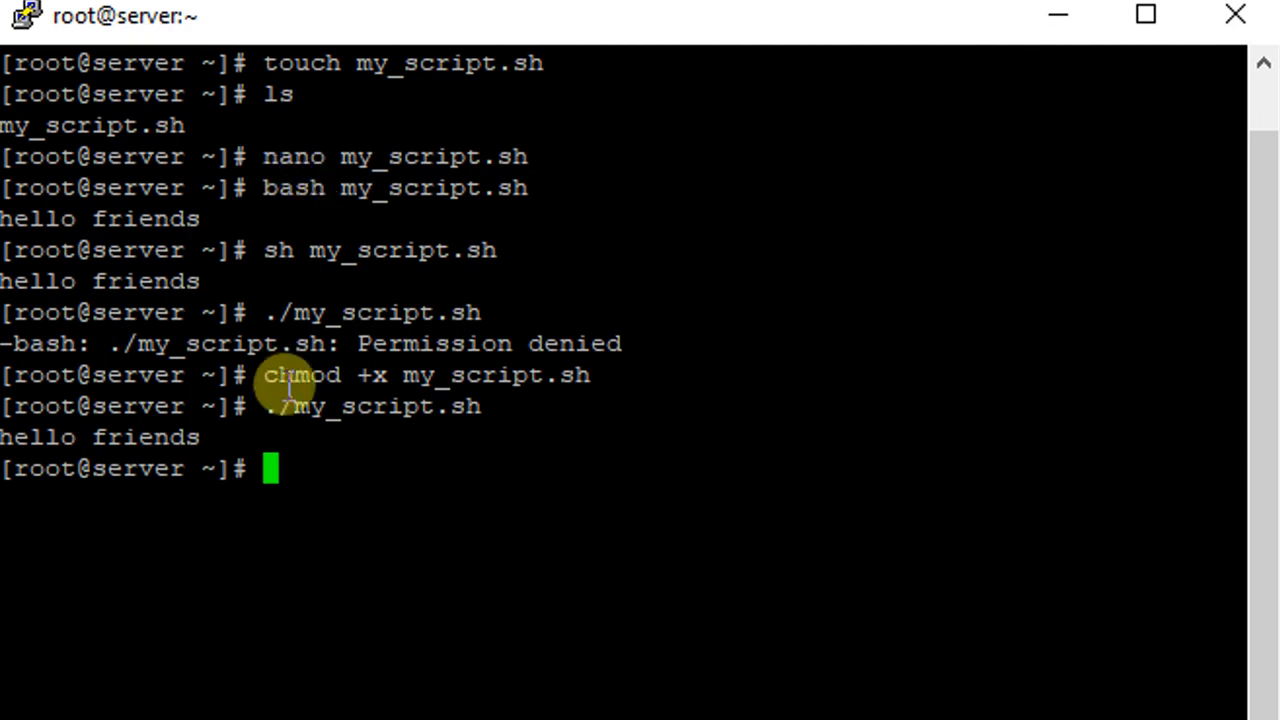
pyautogui.moveTo(320, 250)
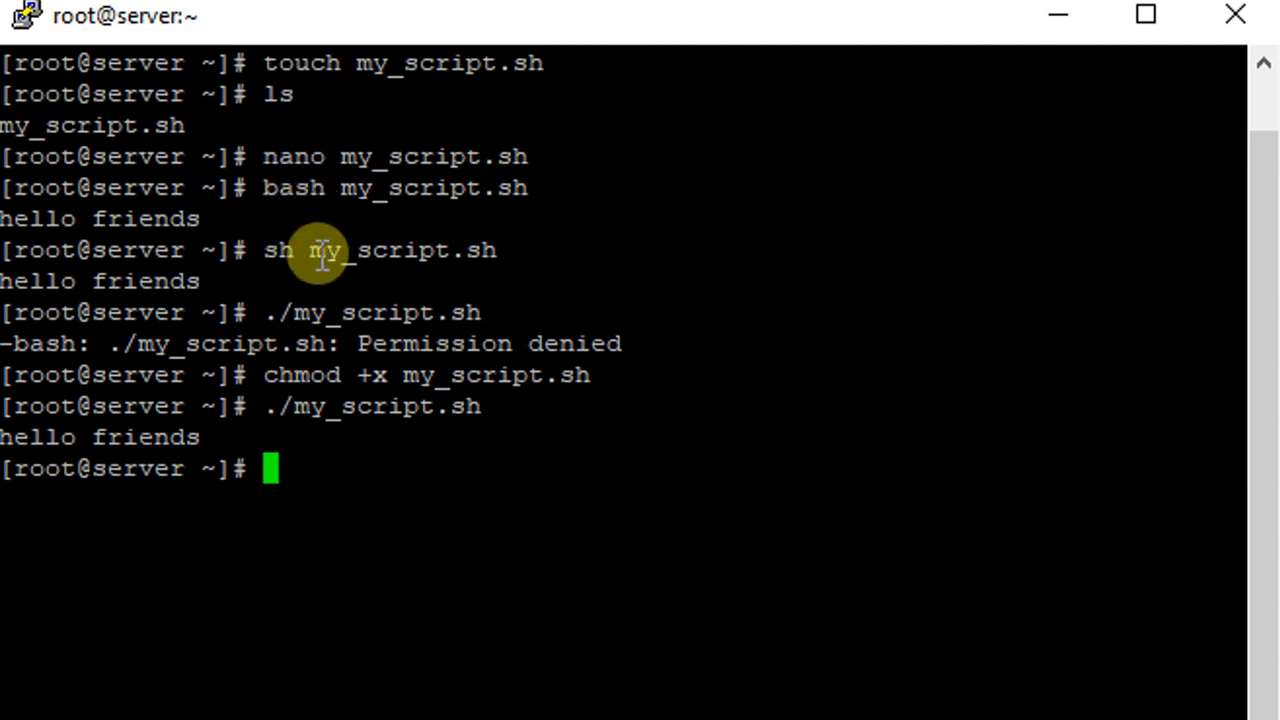
pyautogui.moveTo(276, 318)
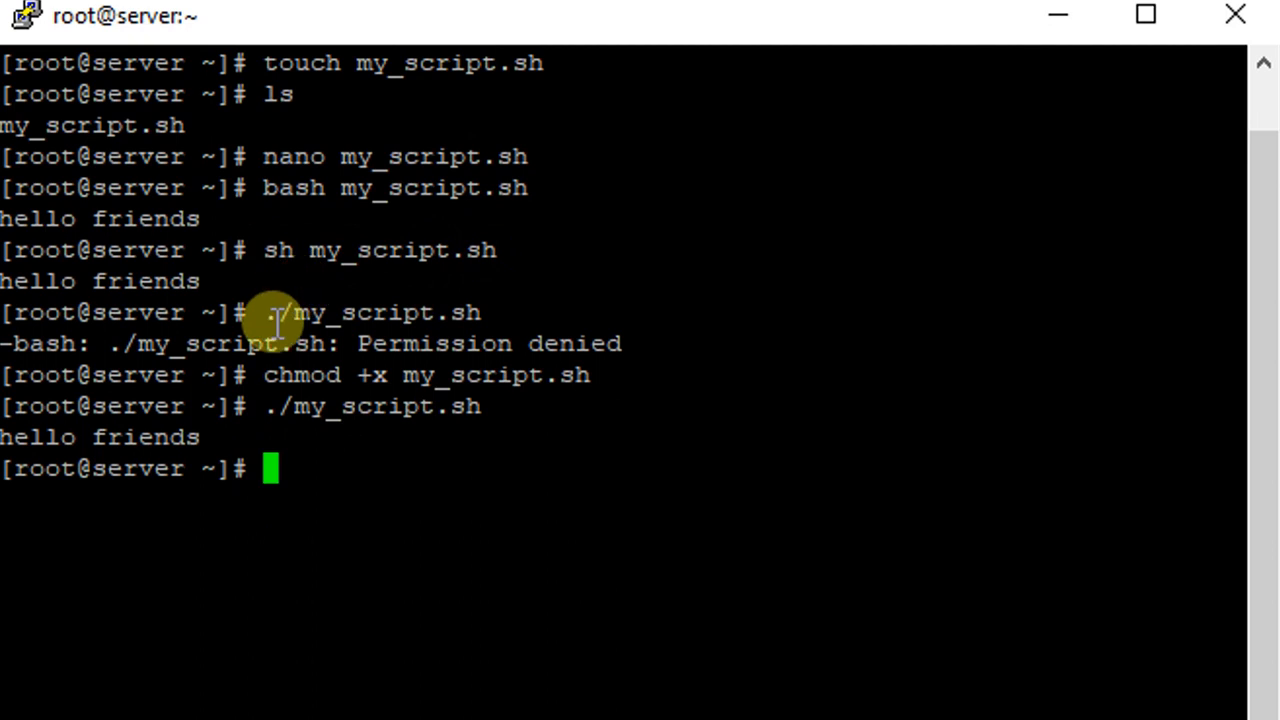
pyautogui.moveTo(600, 400)
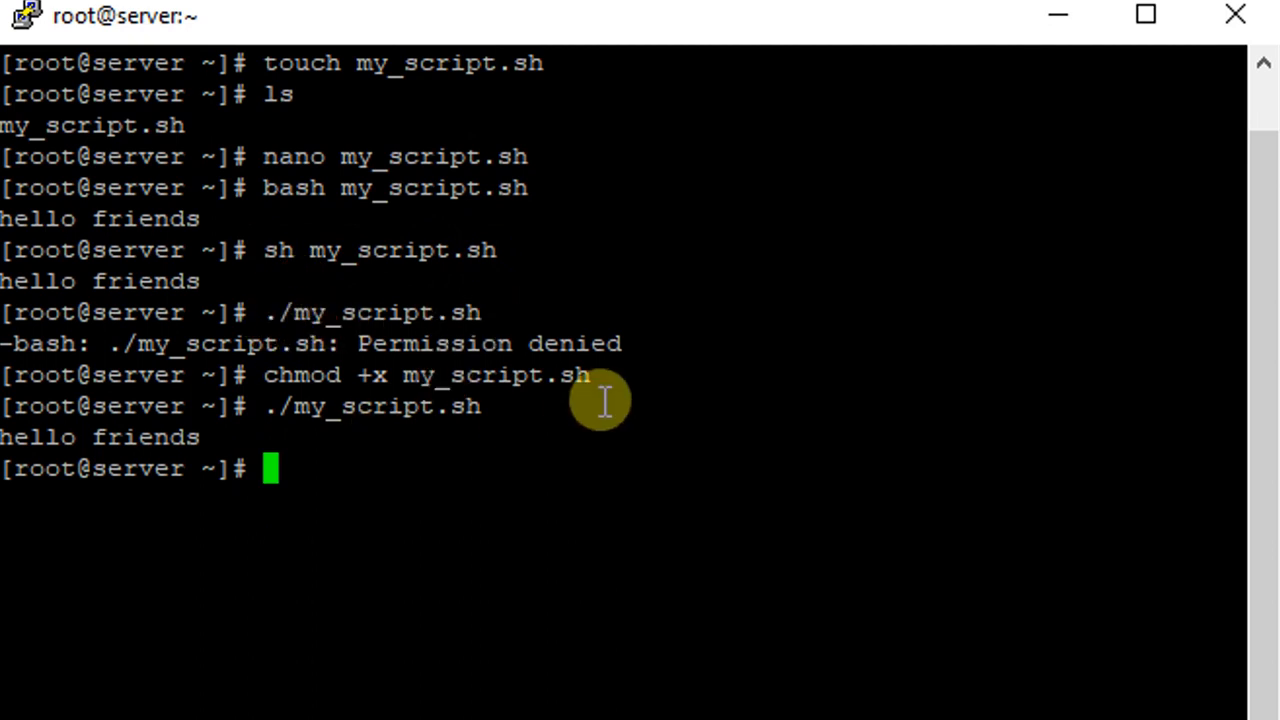